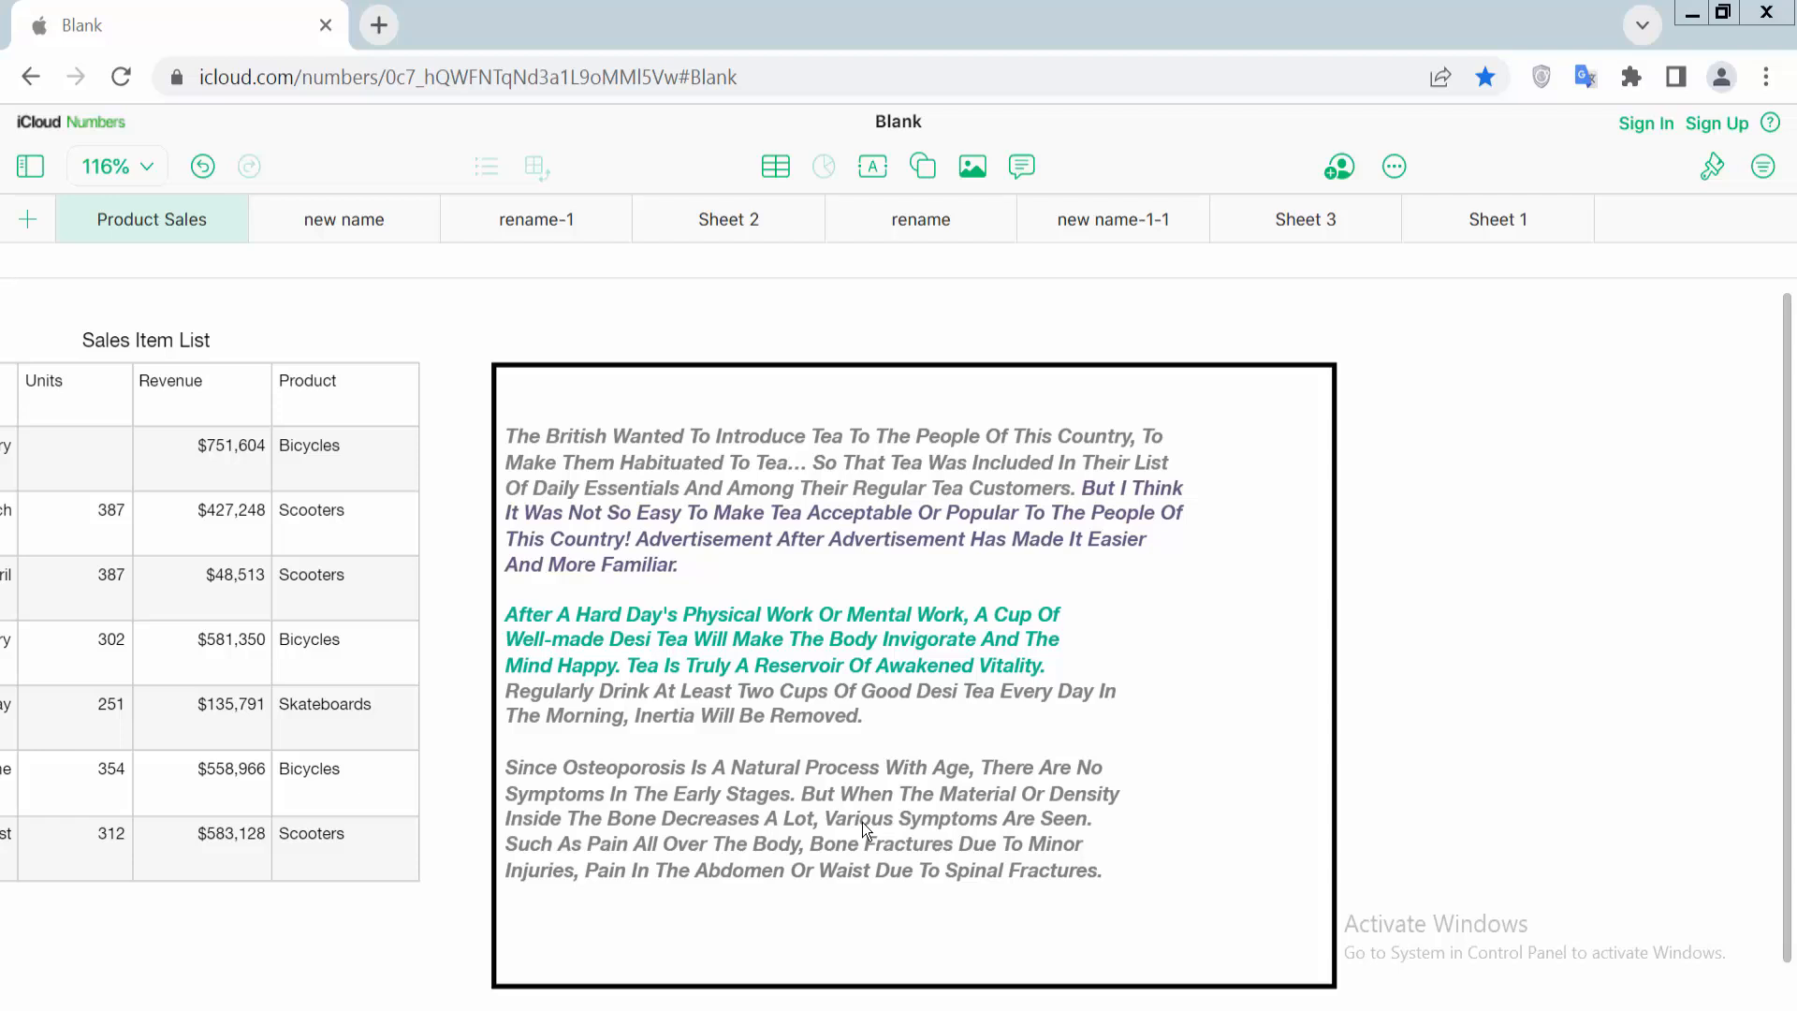
pyautogui.moveTo(671, 585)
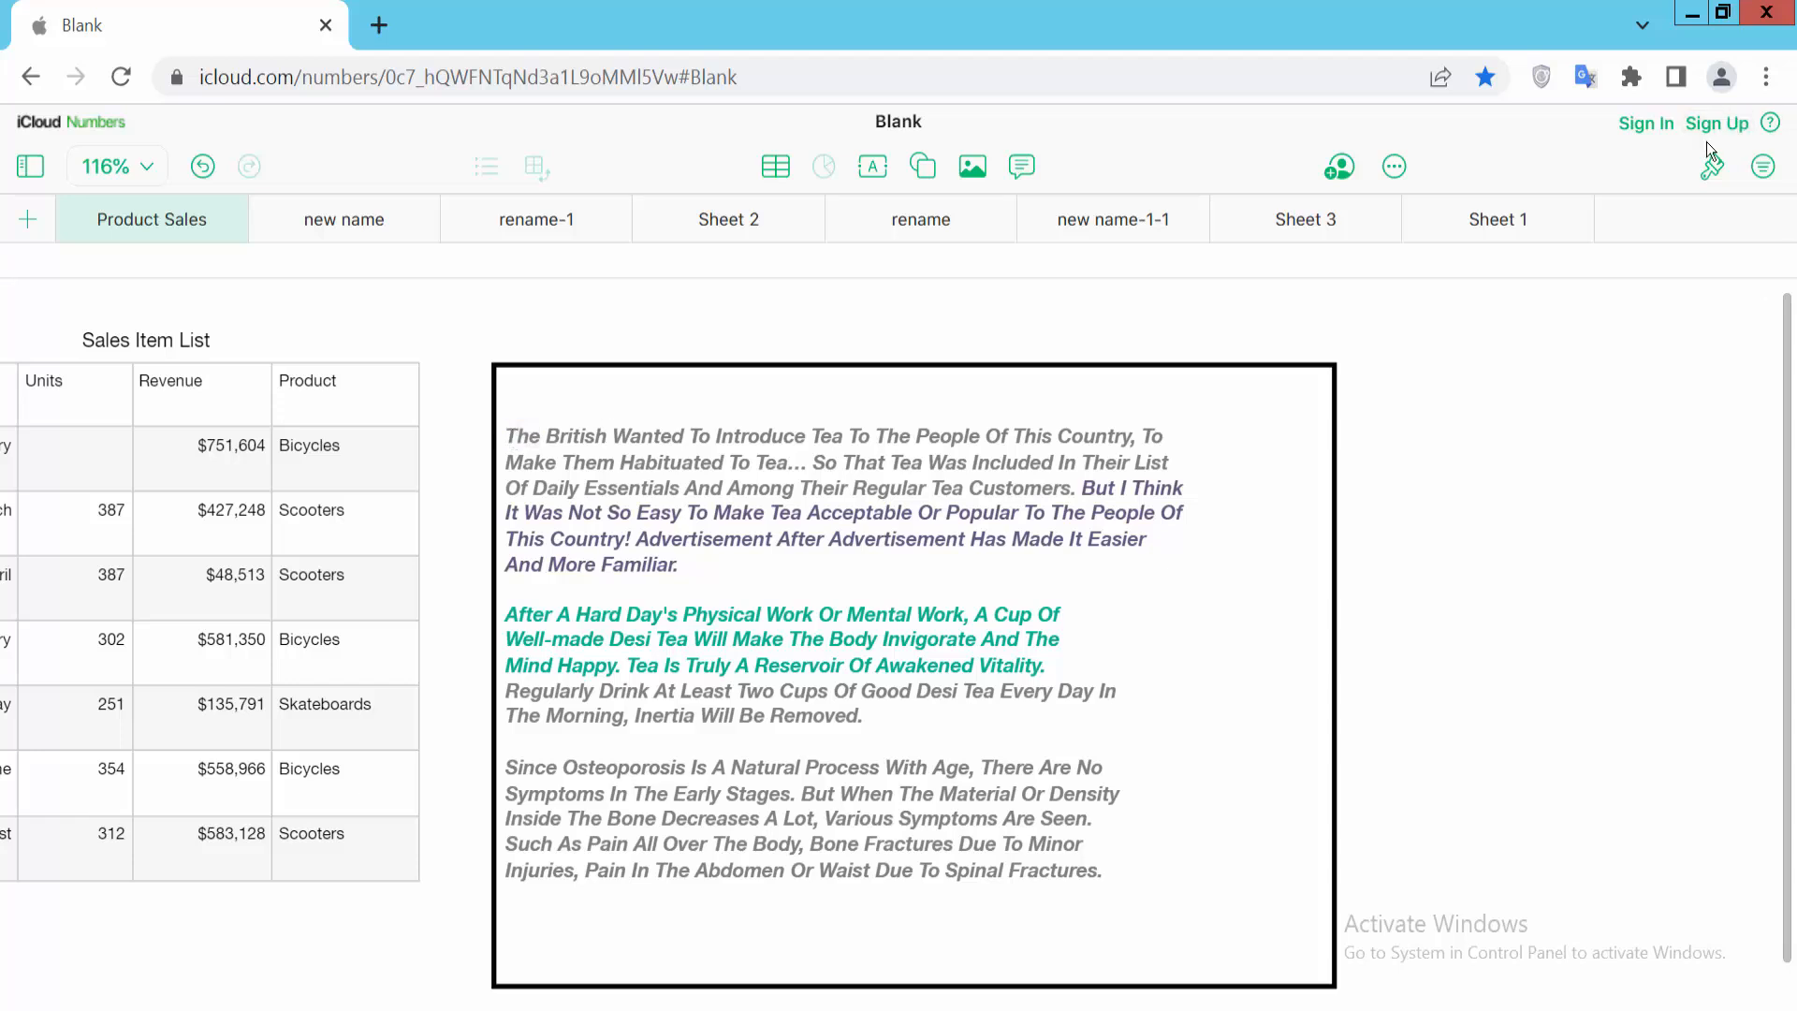
# Show the Layout settings of the Text sidebar for the tea text box.
pyautogui.click(1709, 167)
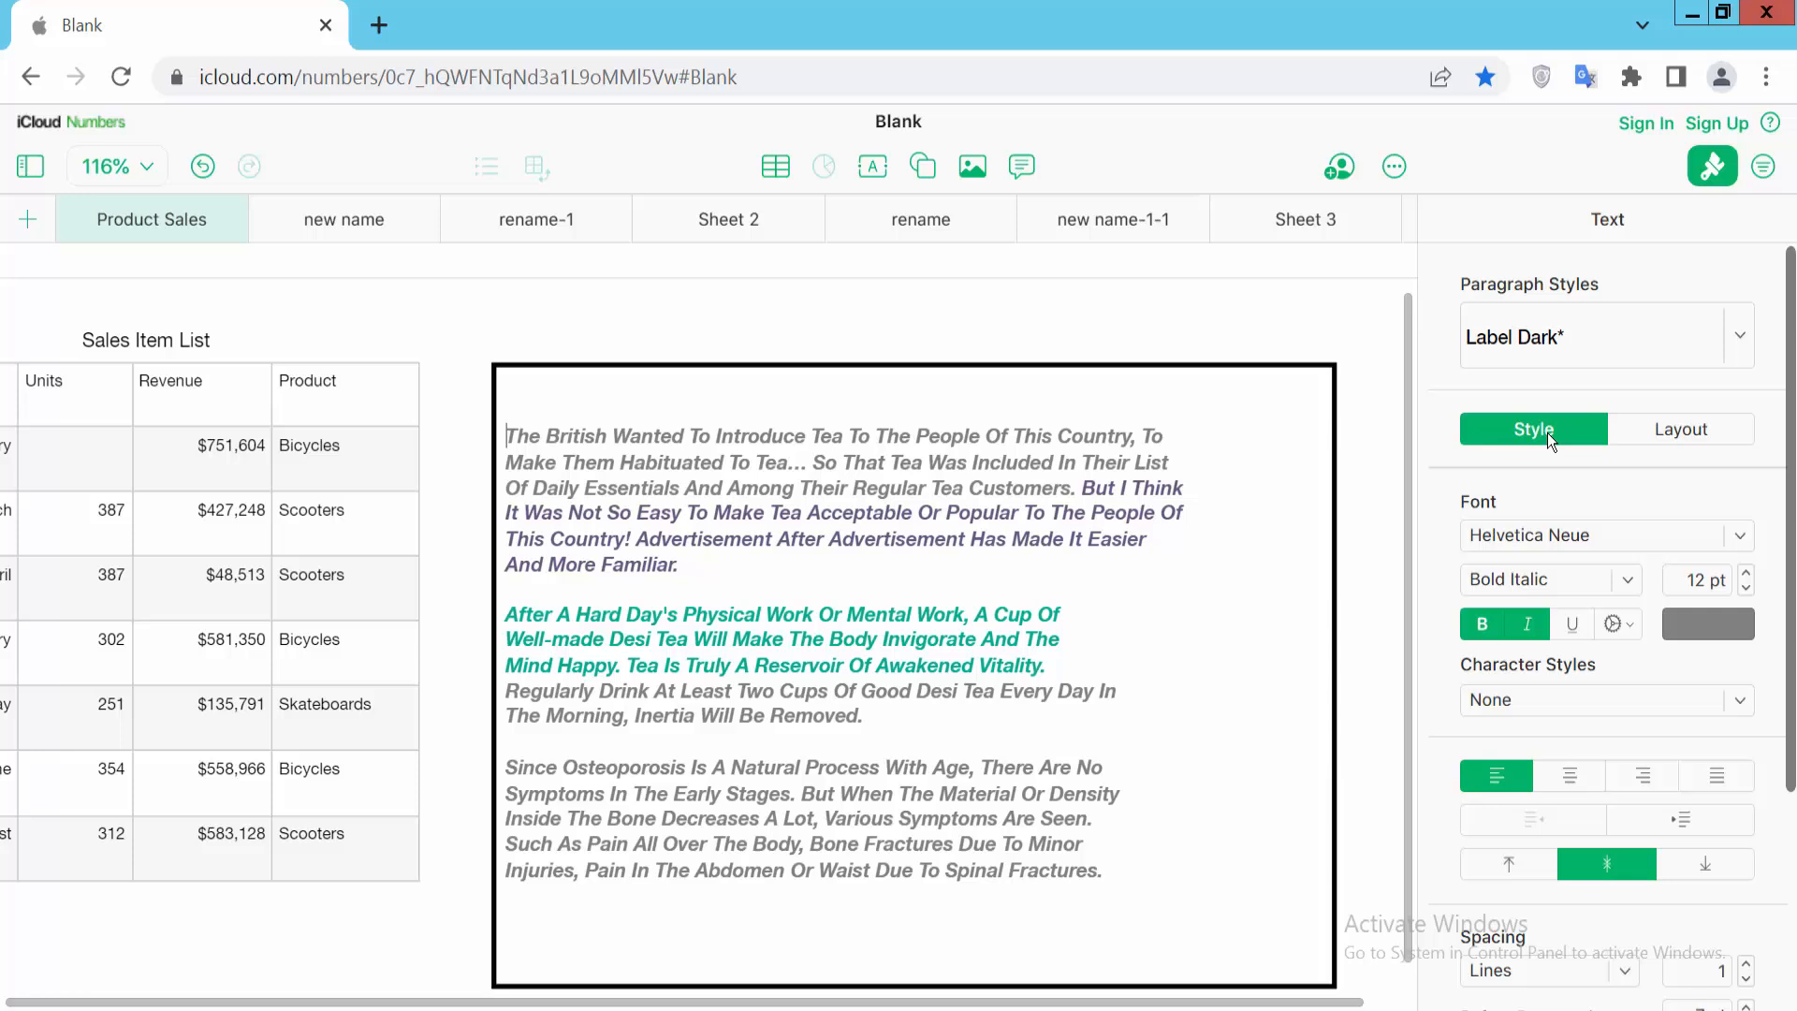
pyautogui.moveTo(1696, 436)
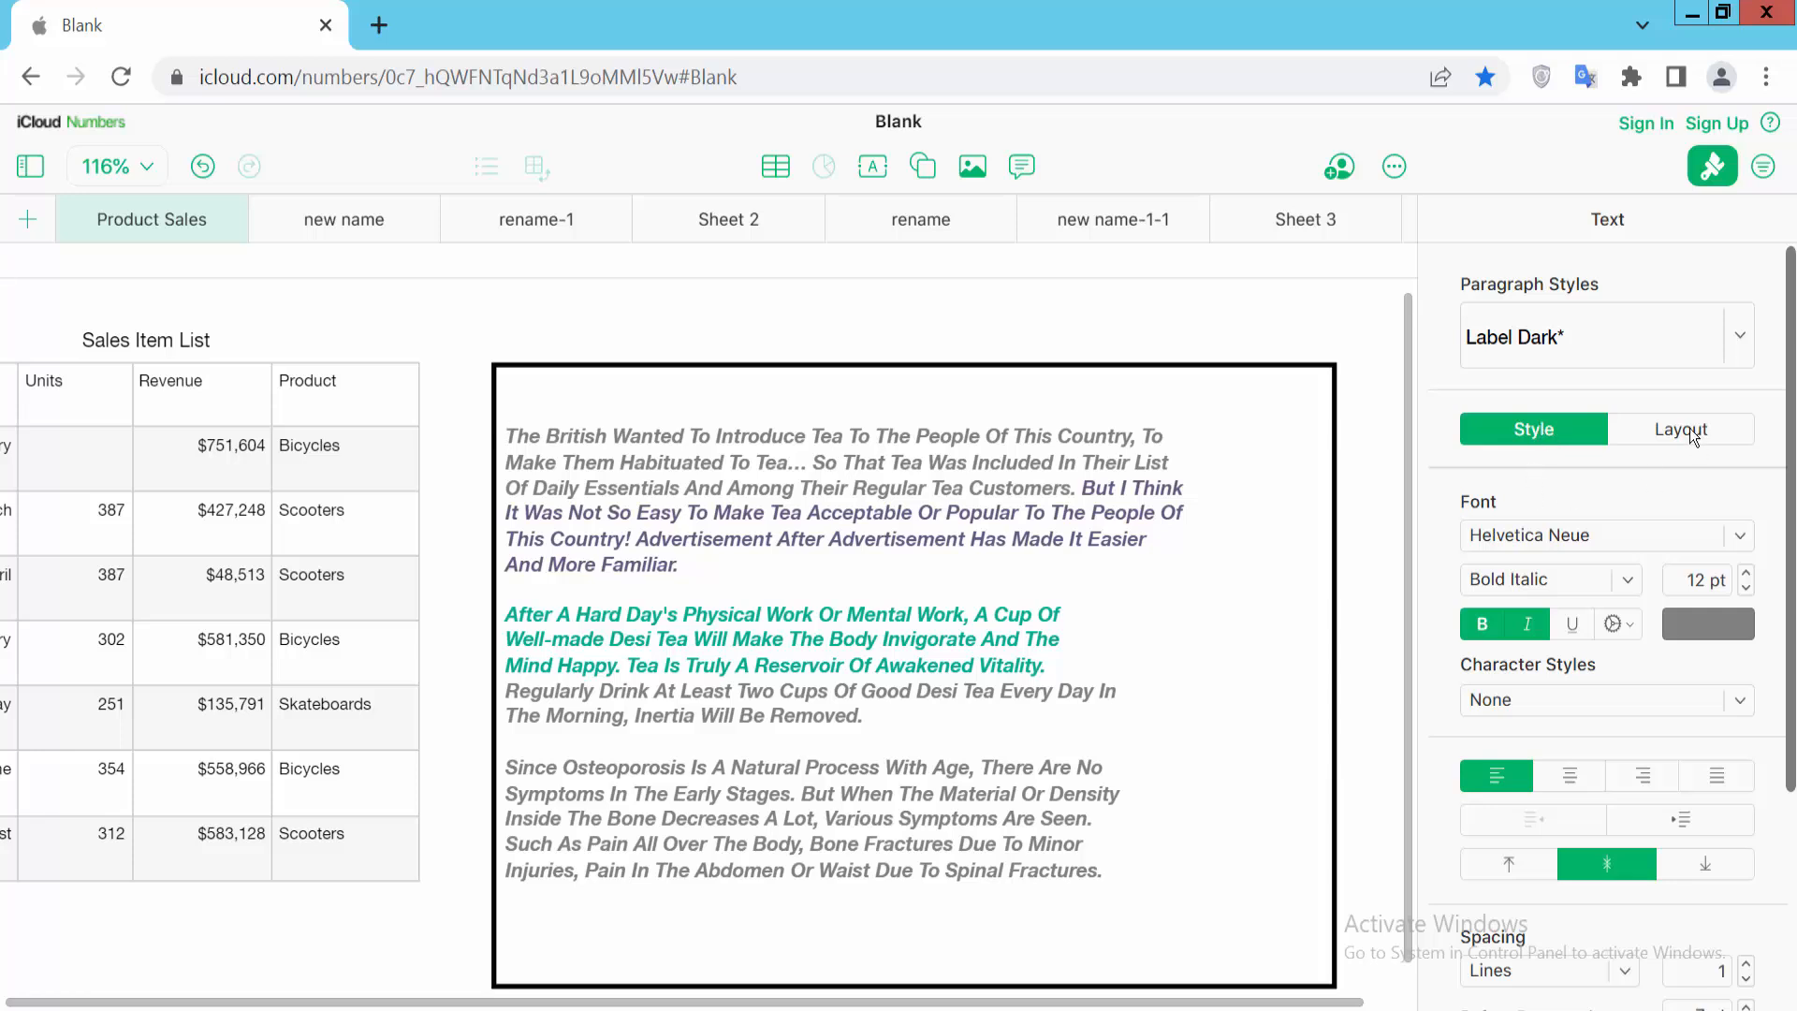
pyautogui.click(1679, 429)
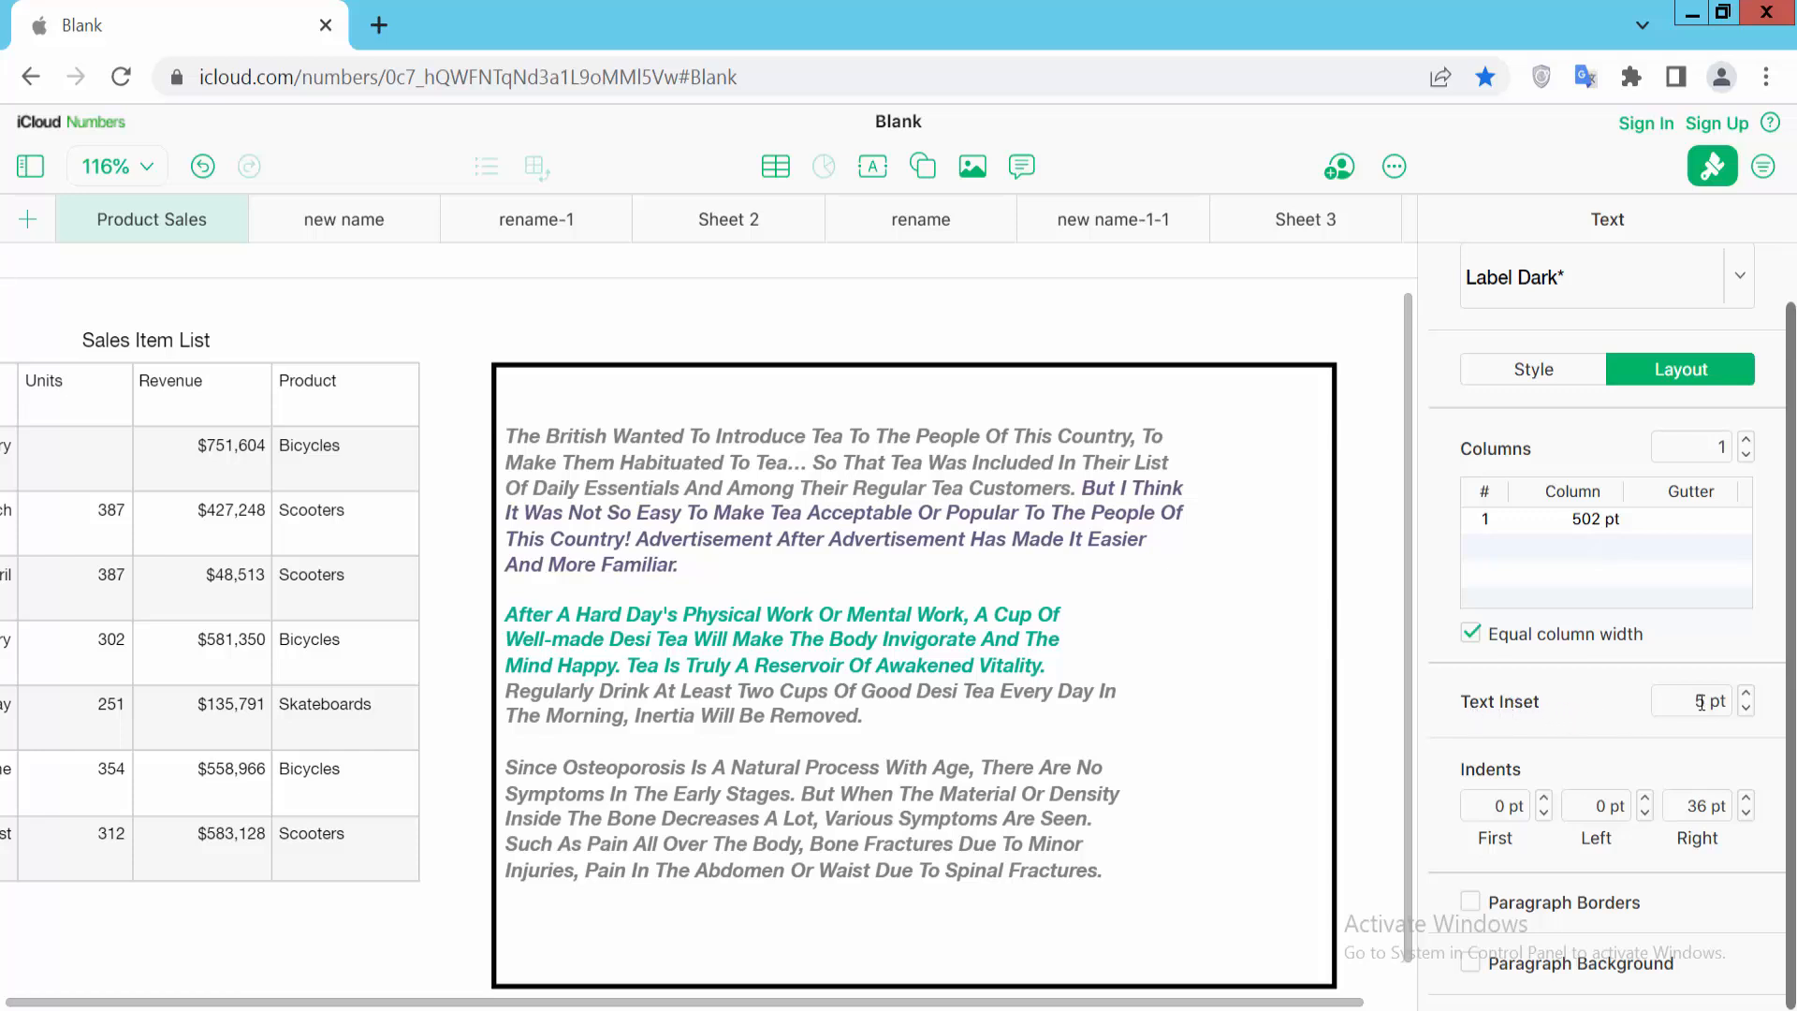
# Raise the Text Inset to 28 pt with the stepper, then select all the tea text.
pyautogui.click(1746, 693)
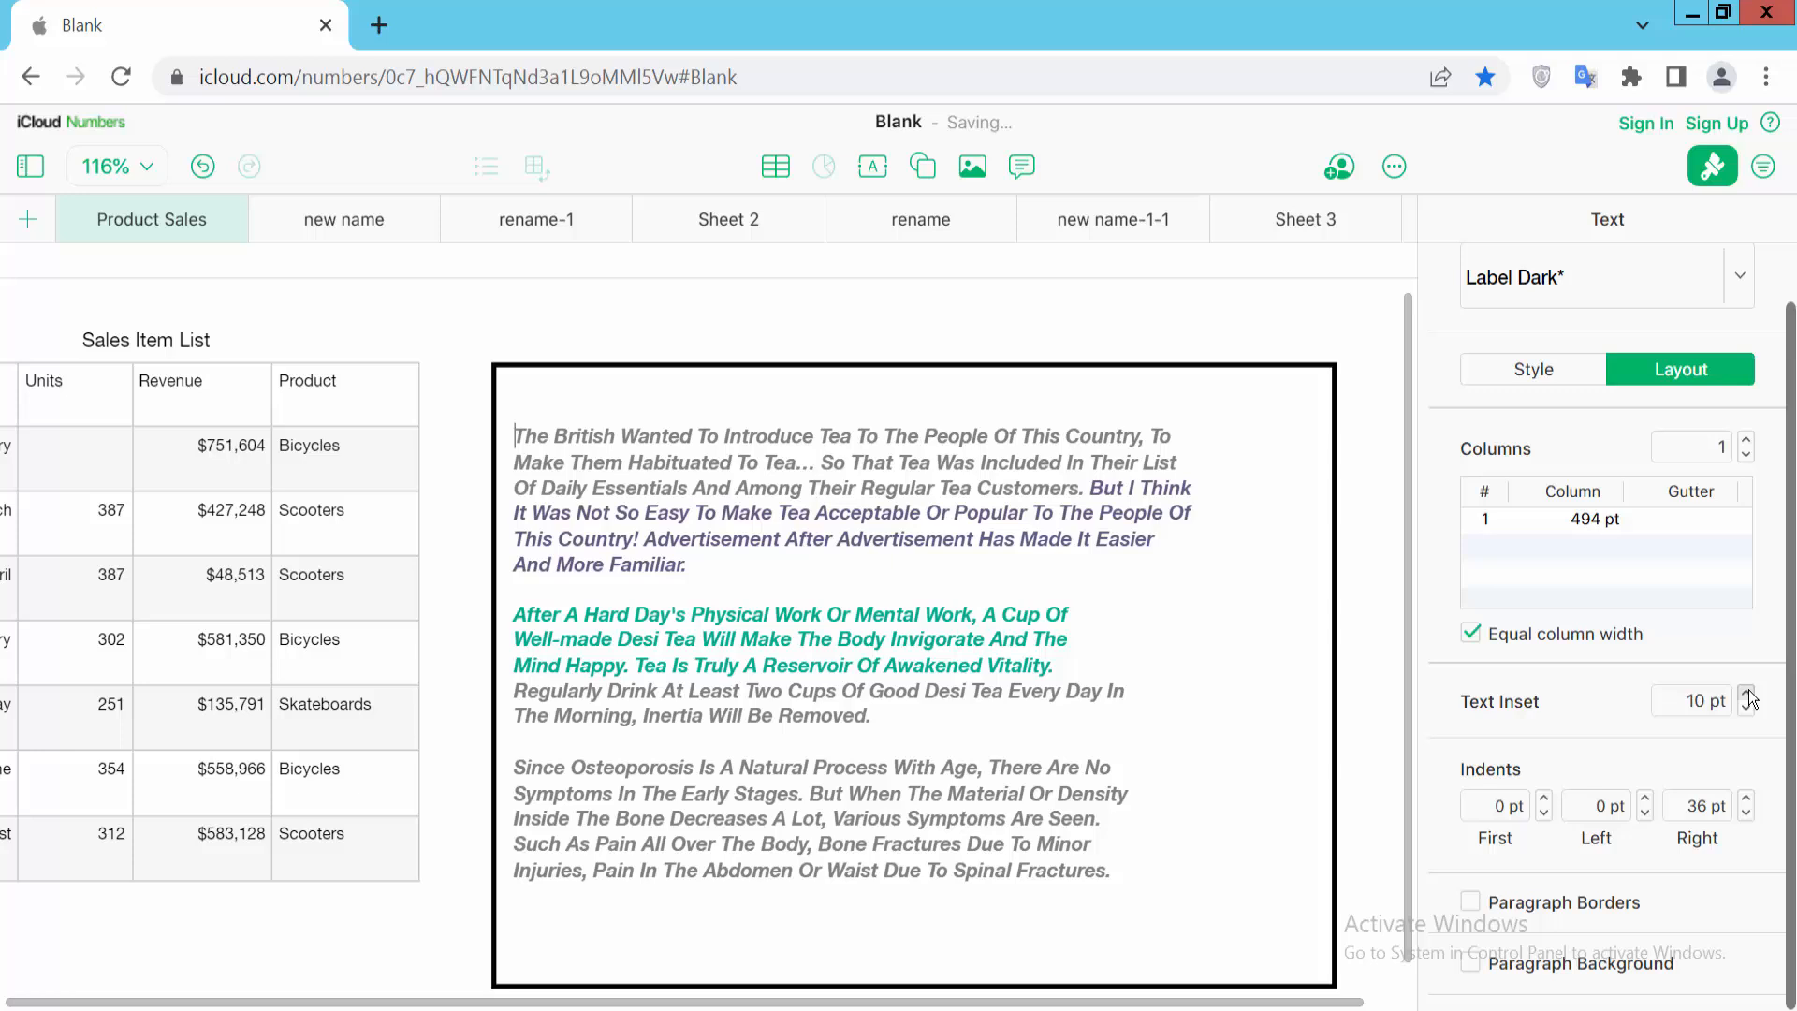
pyautogui.click(1747, 695)
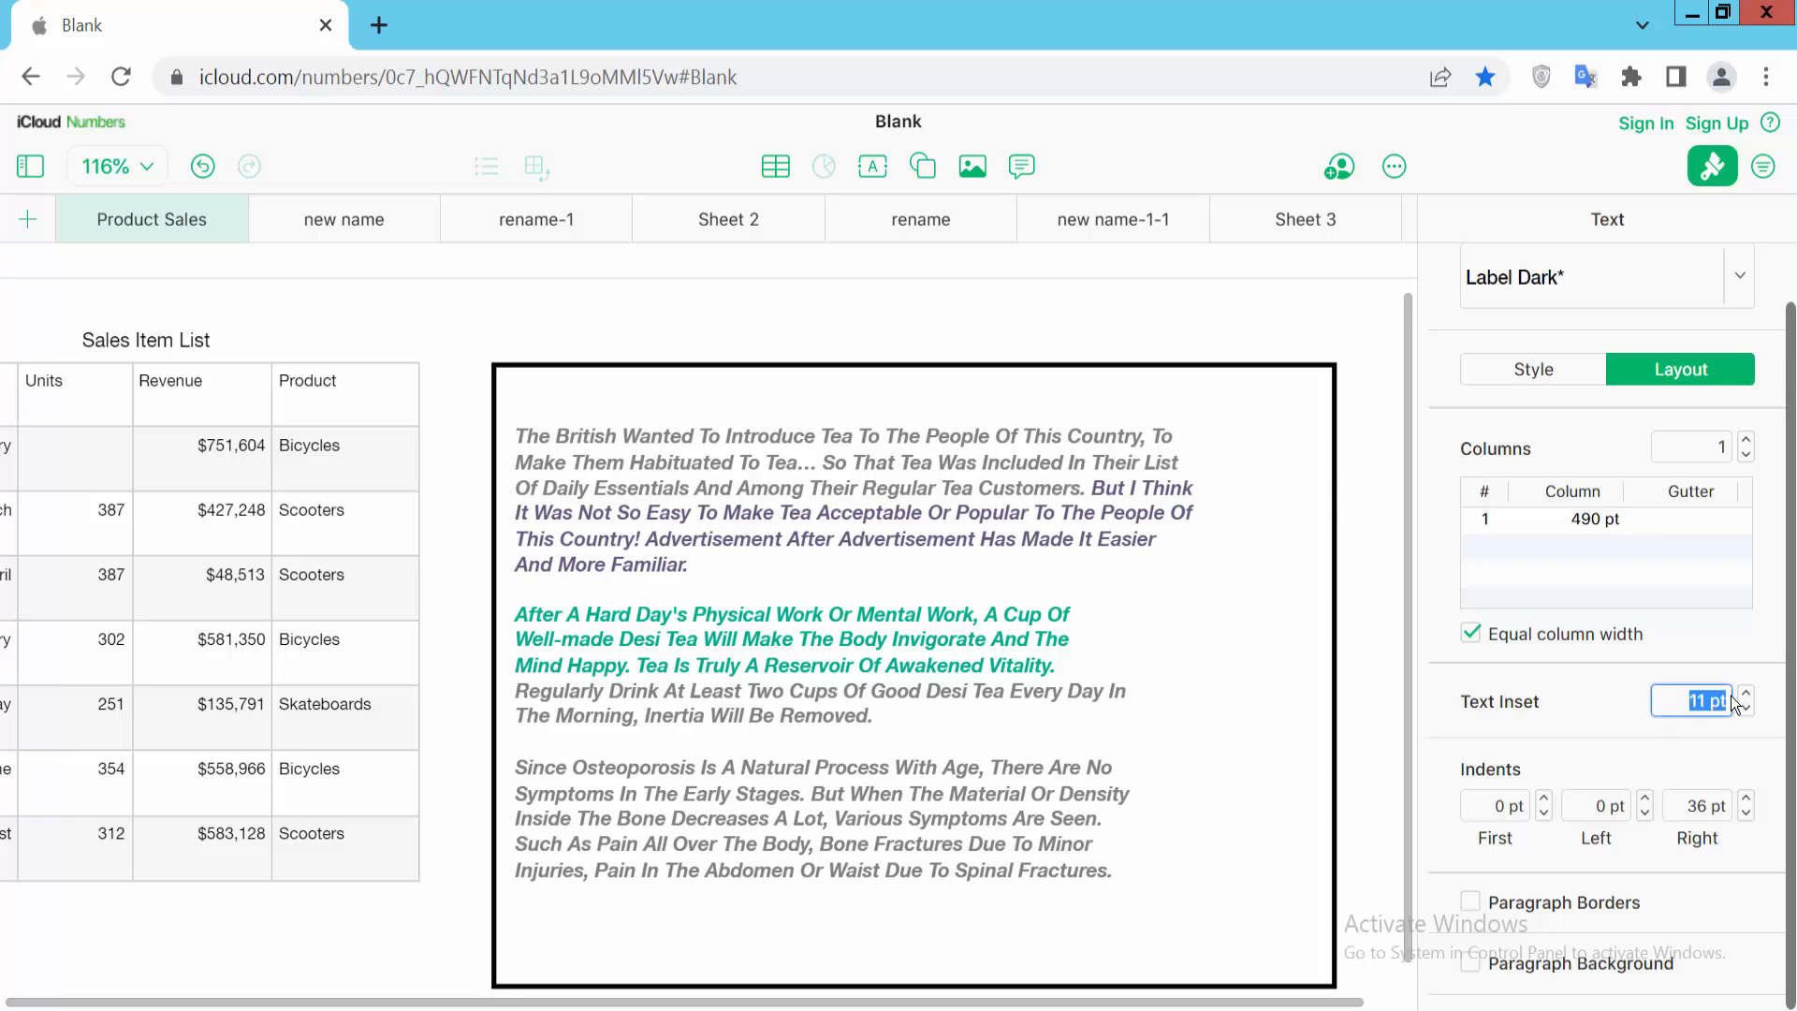
pyautogui.click(1743, 695)
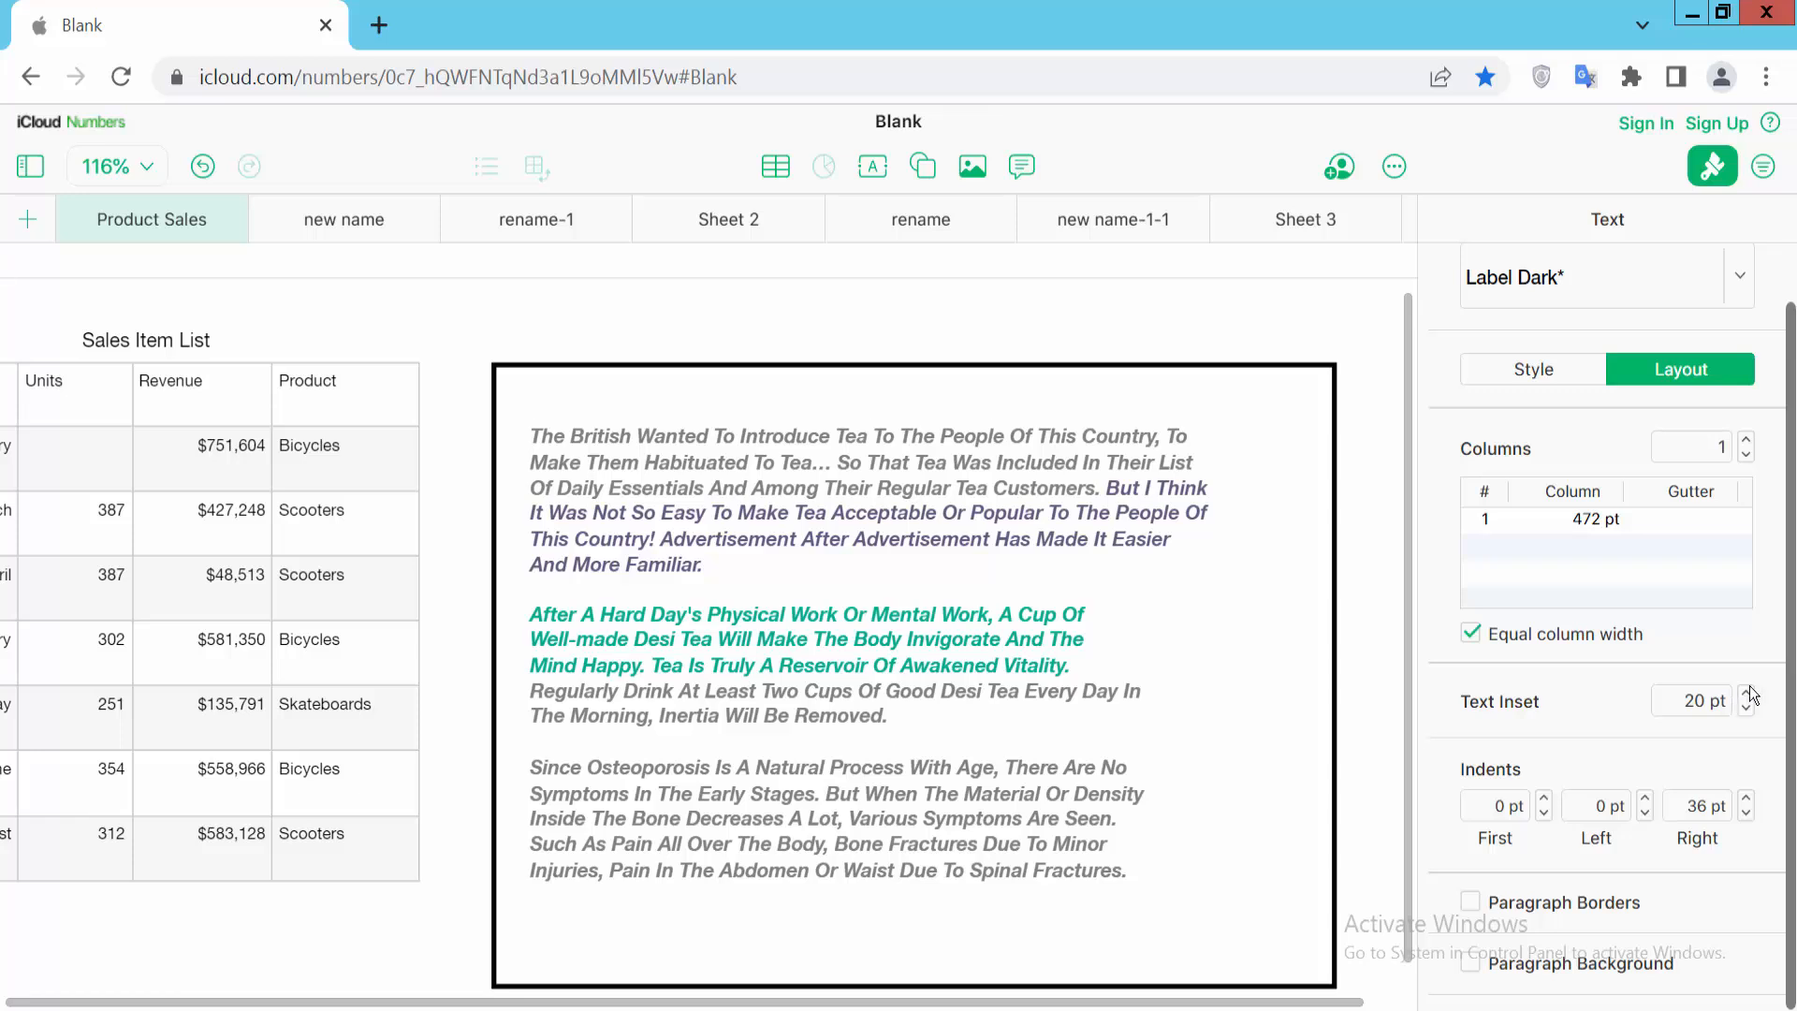
pyautogui.click(1743, 696)
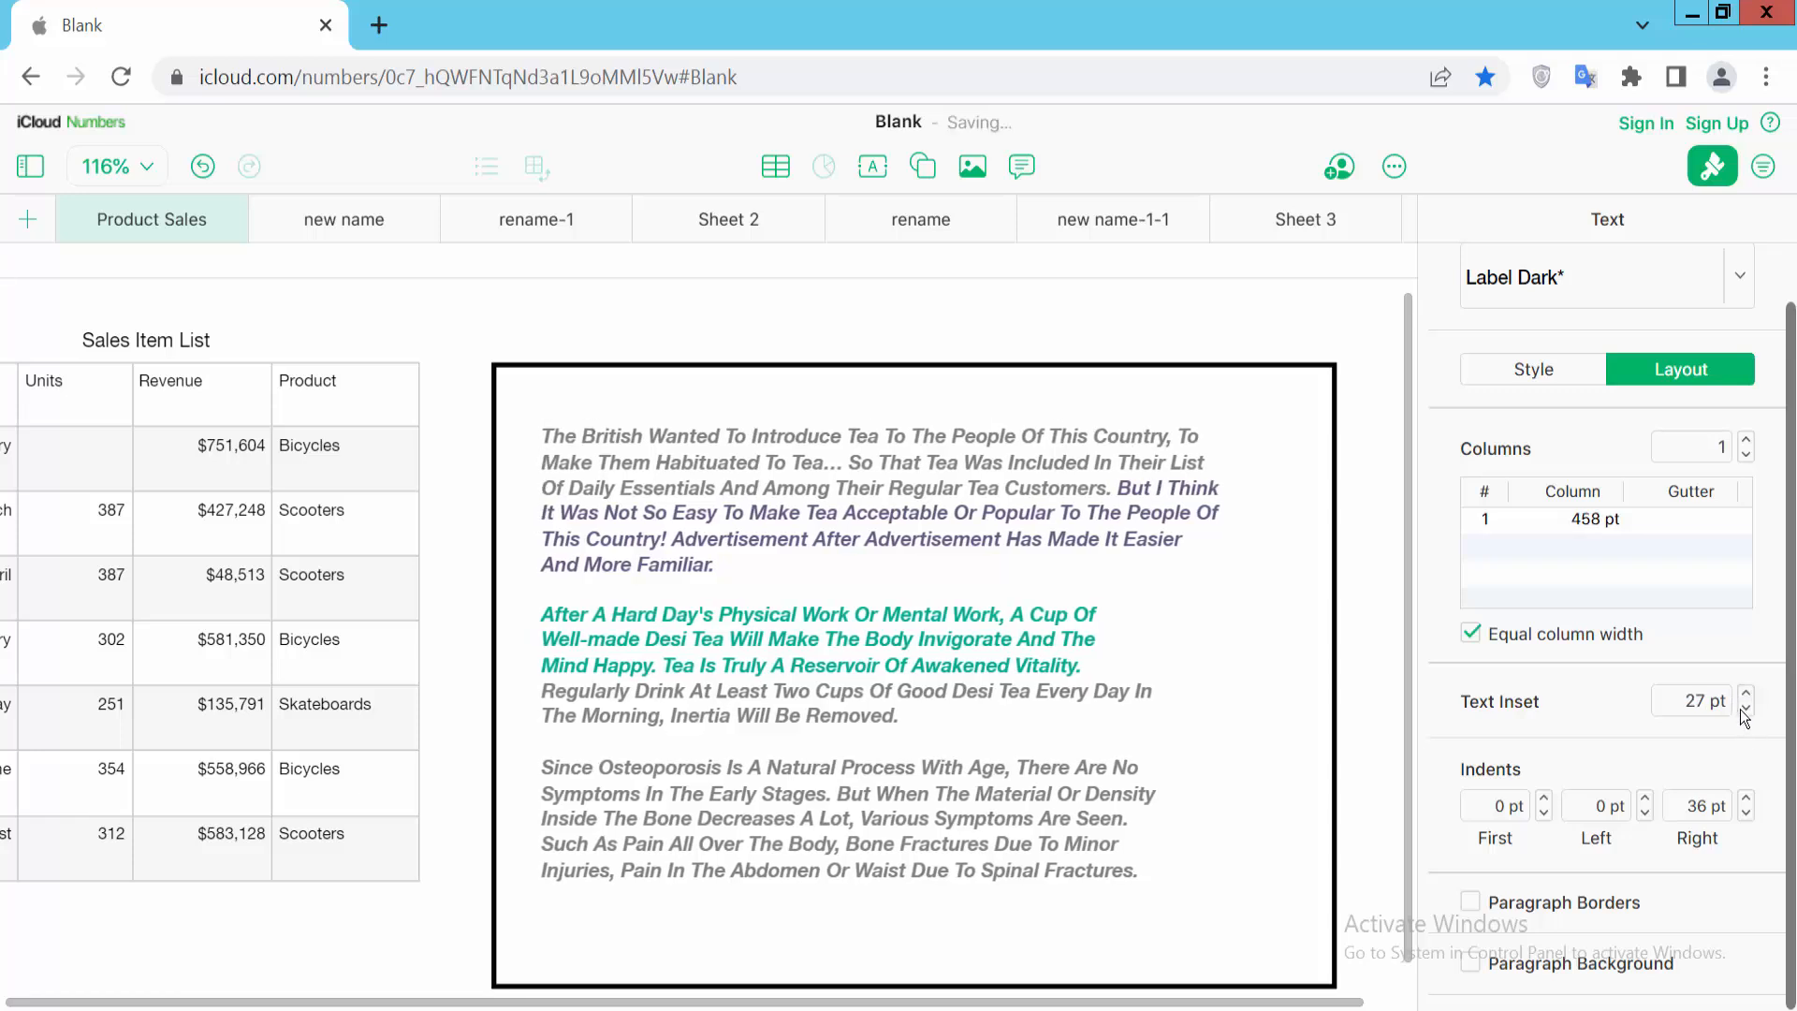
pyautogui.click(1743, 707)
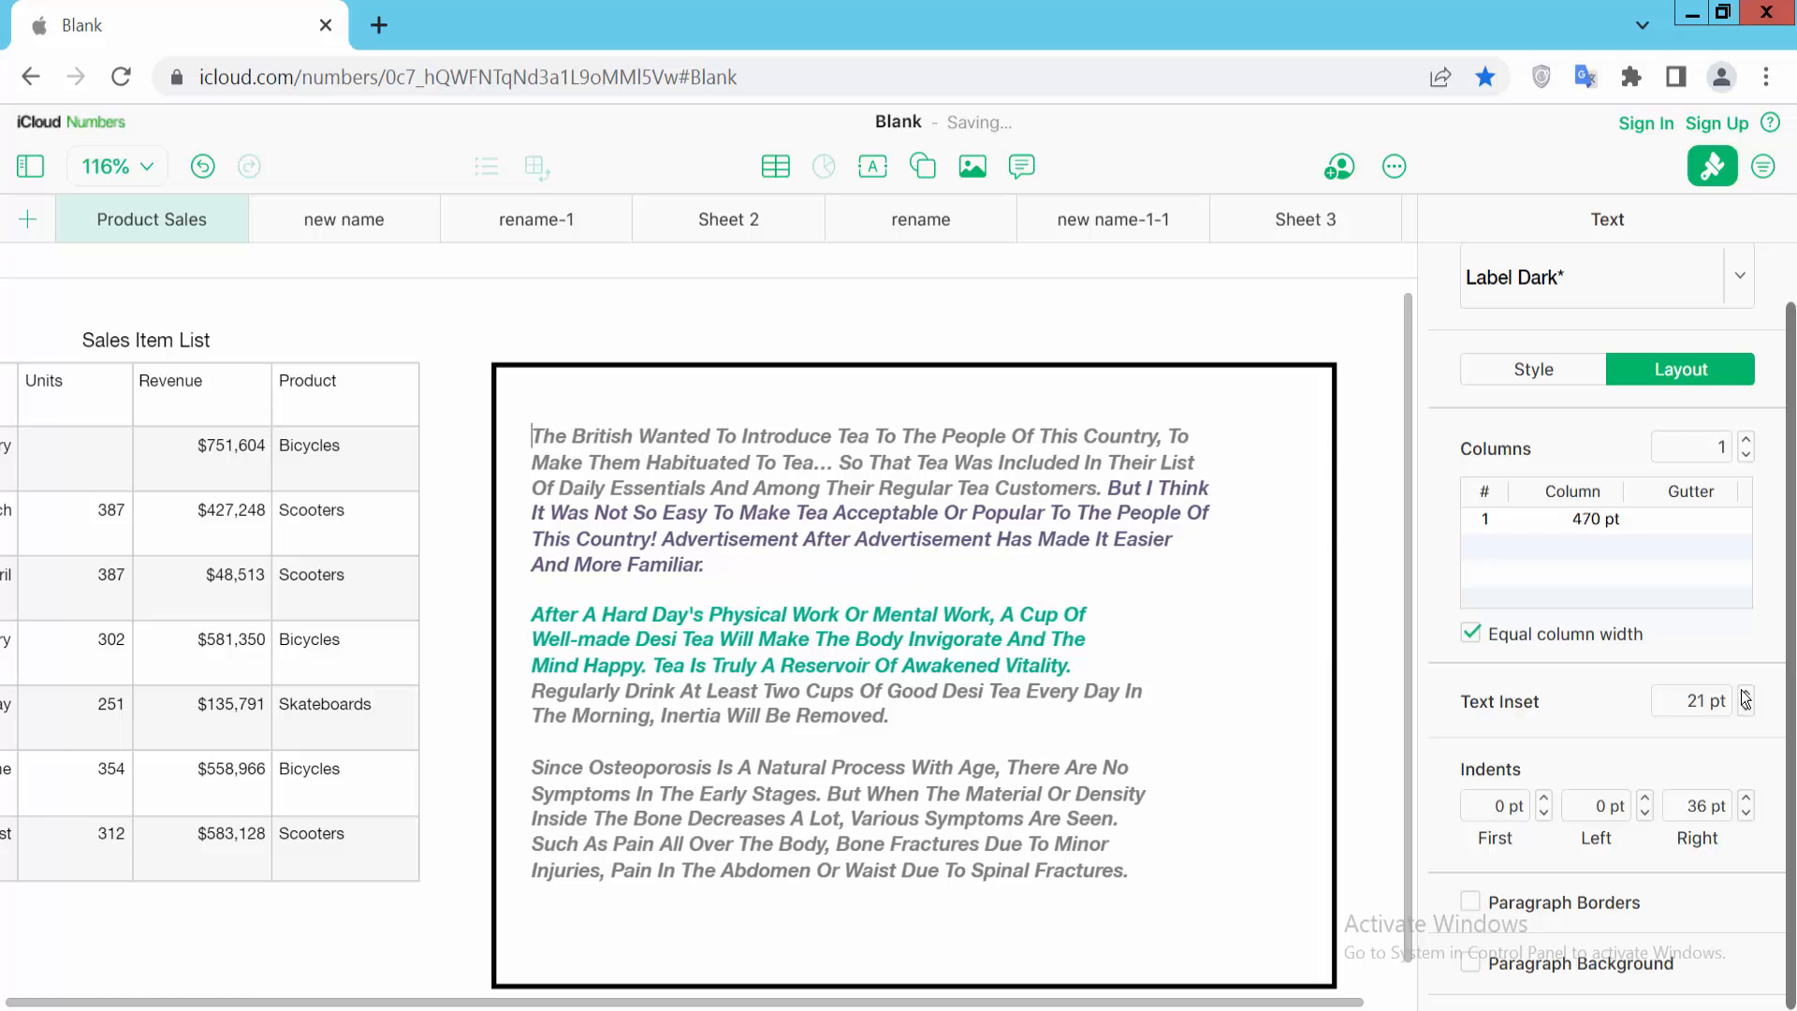
pyautogui.click(1743, 696)
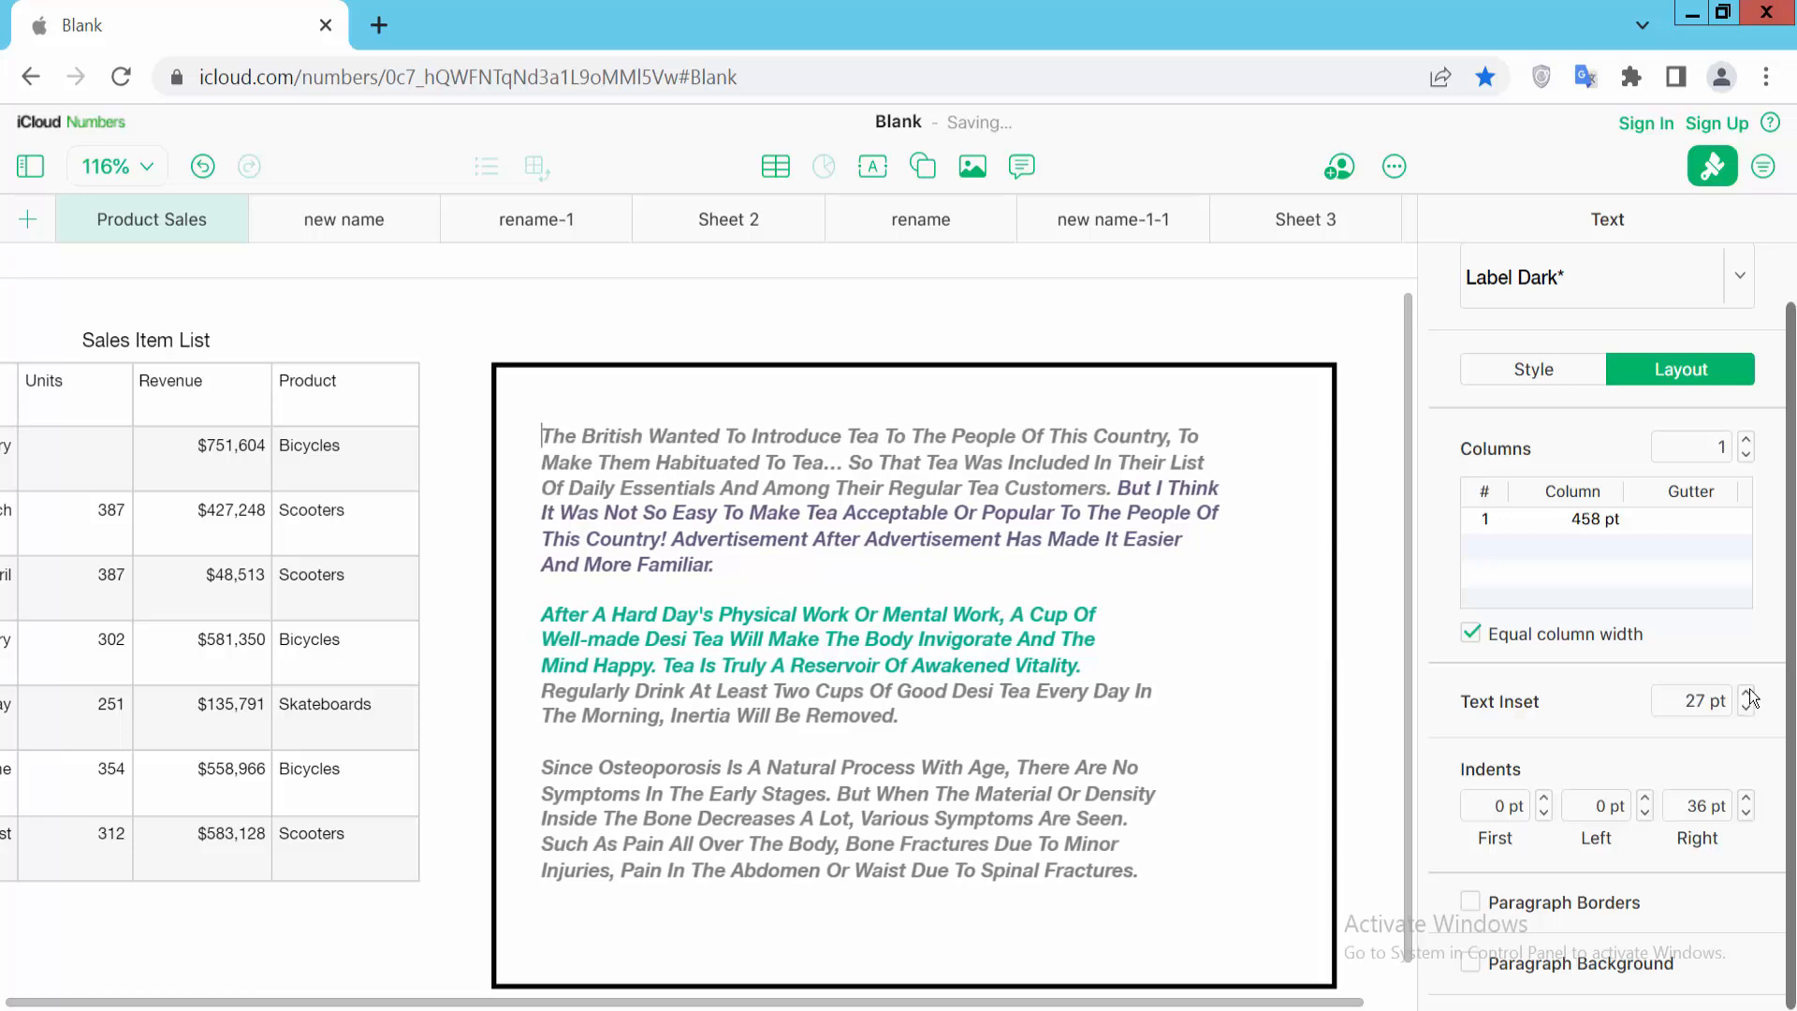
pyautogui.click(1743, 697)
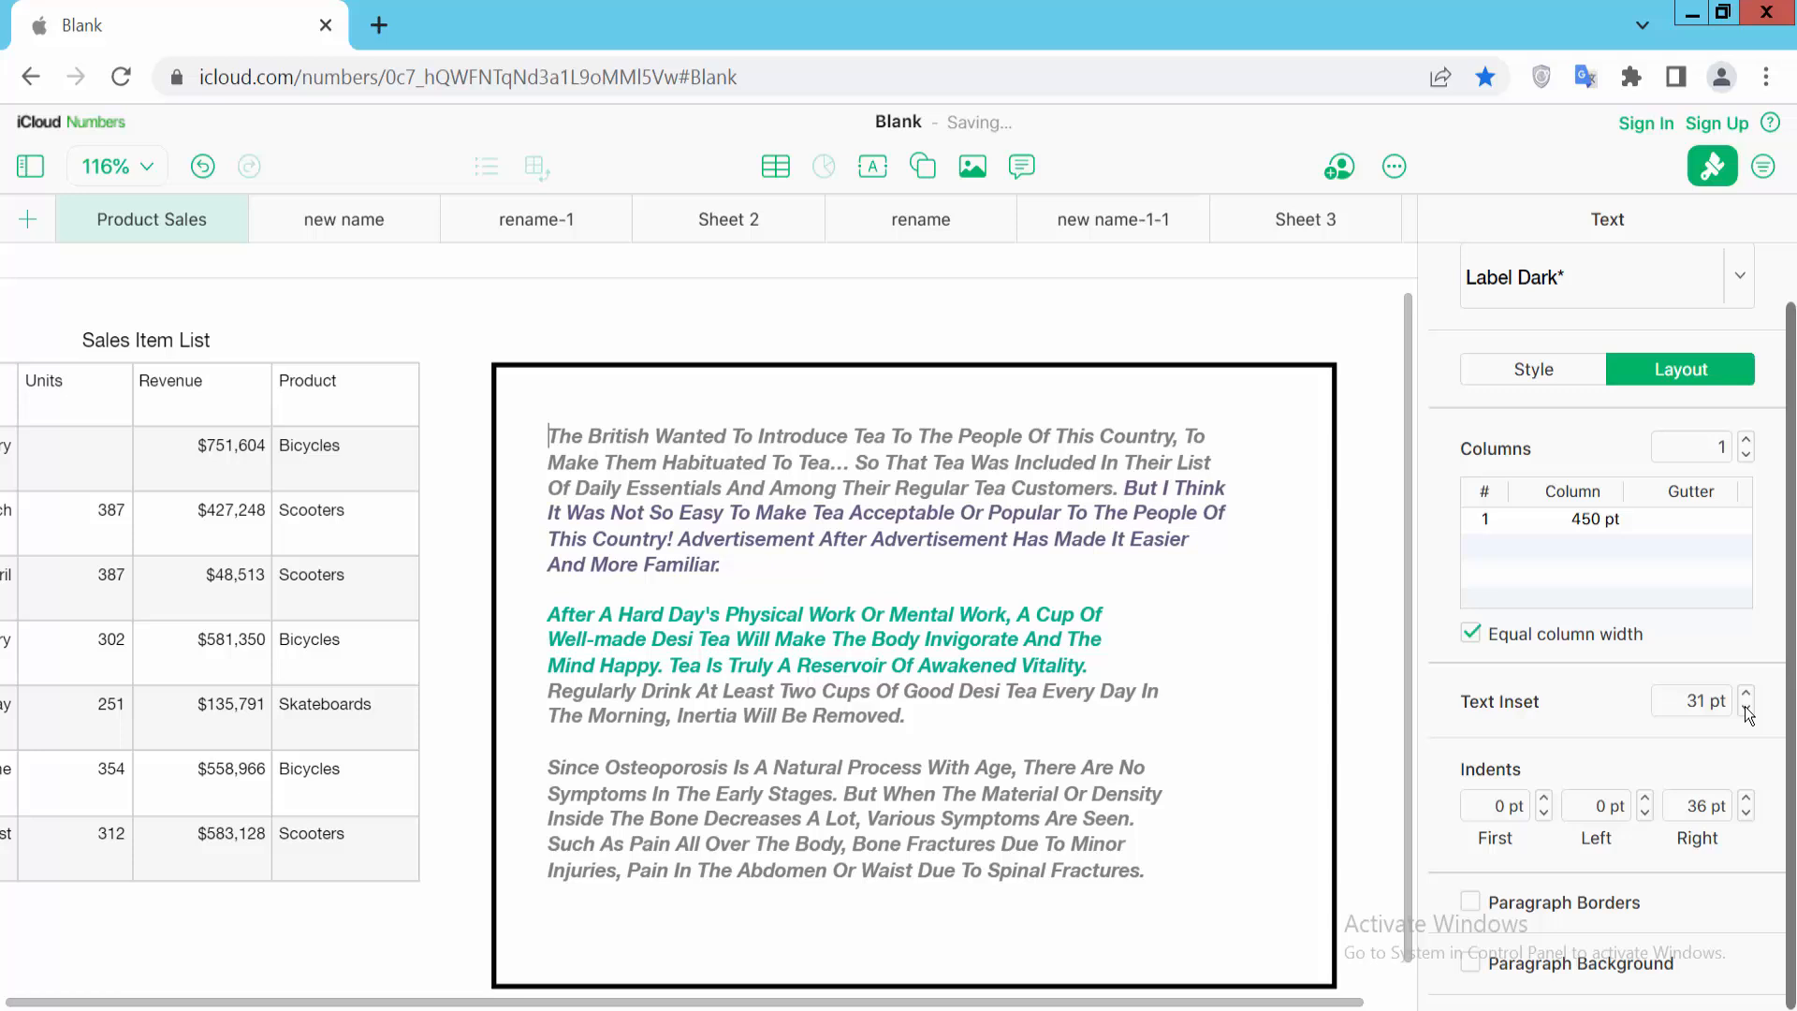
pyautogui.click(1743, 710)
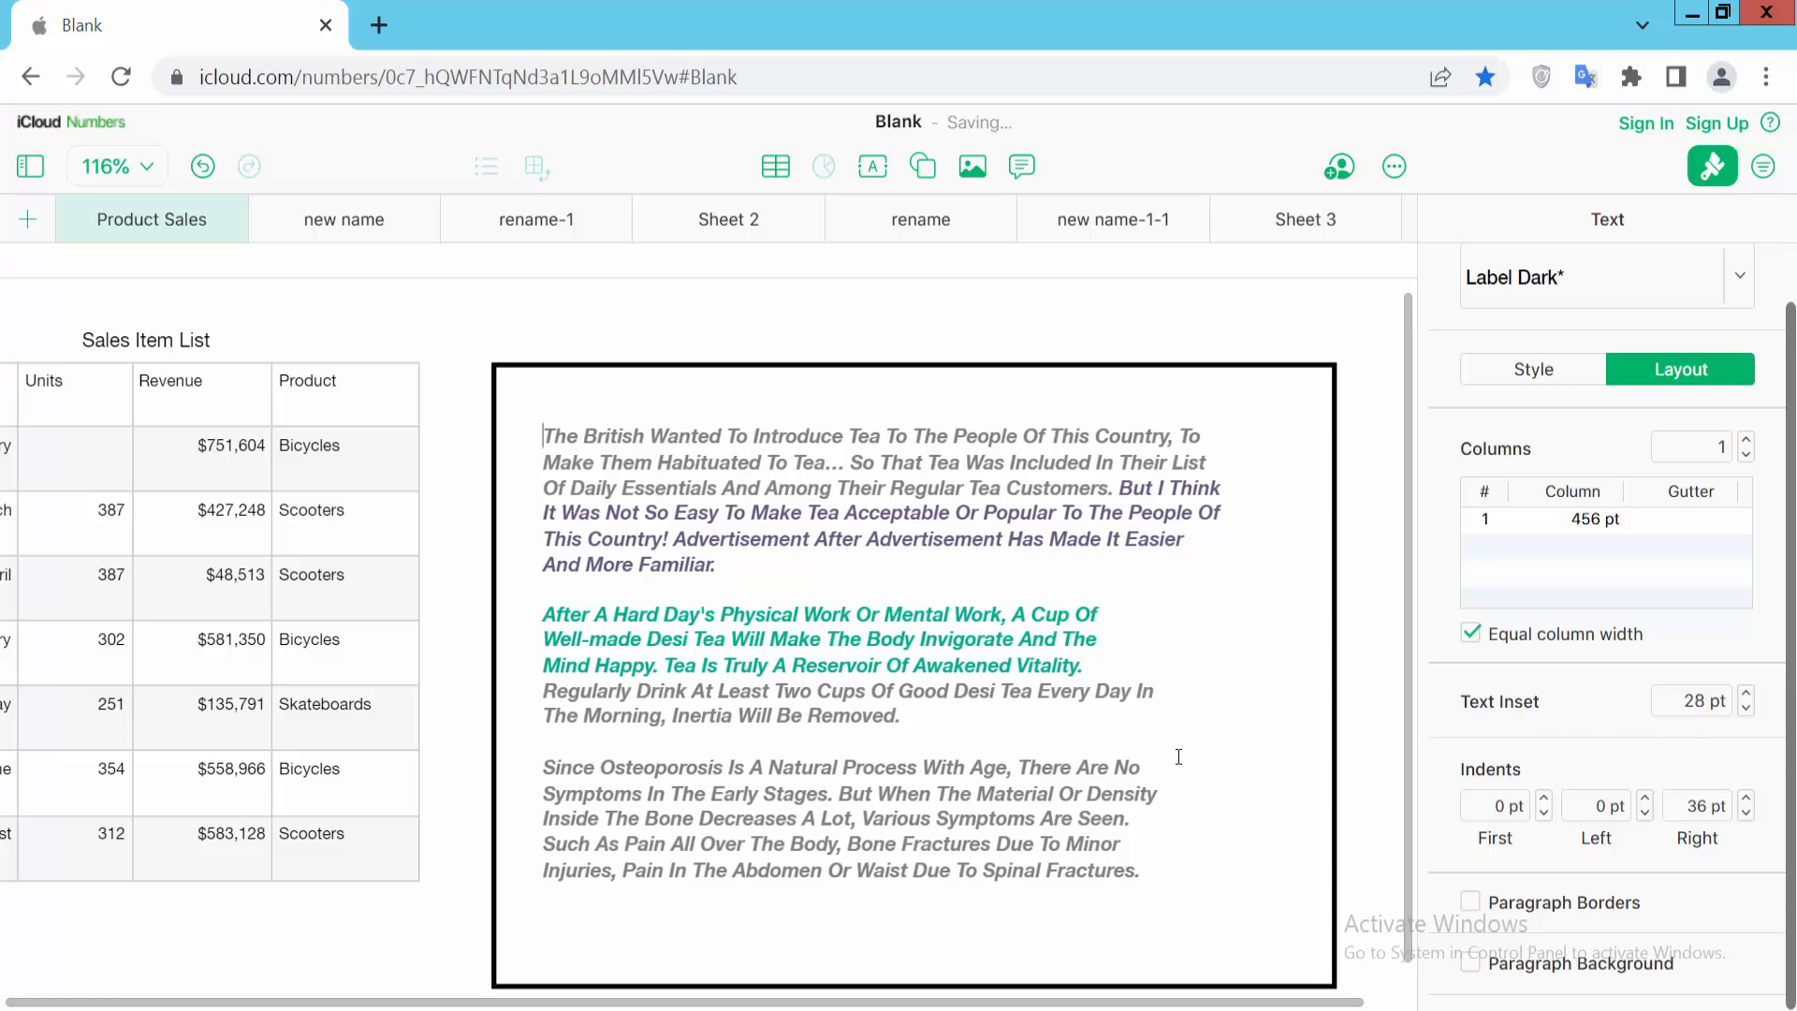
pyautogui.press('ctrl+a')
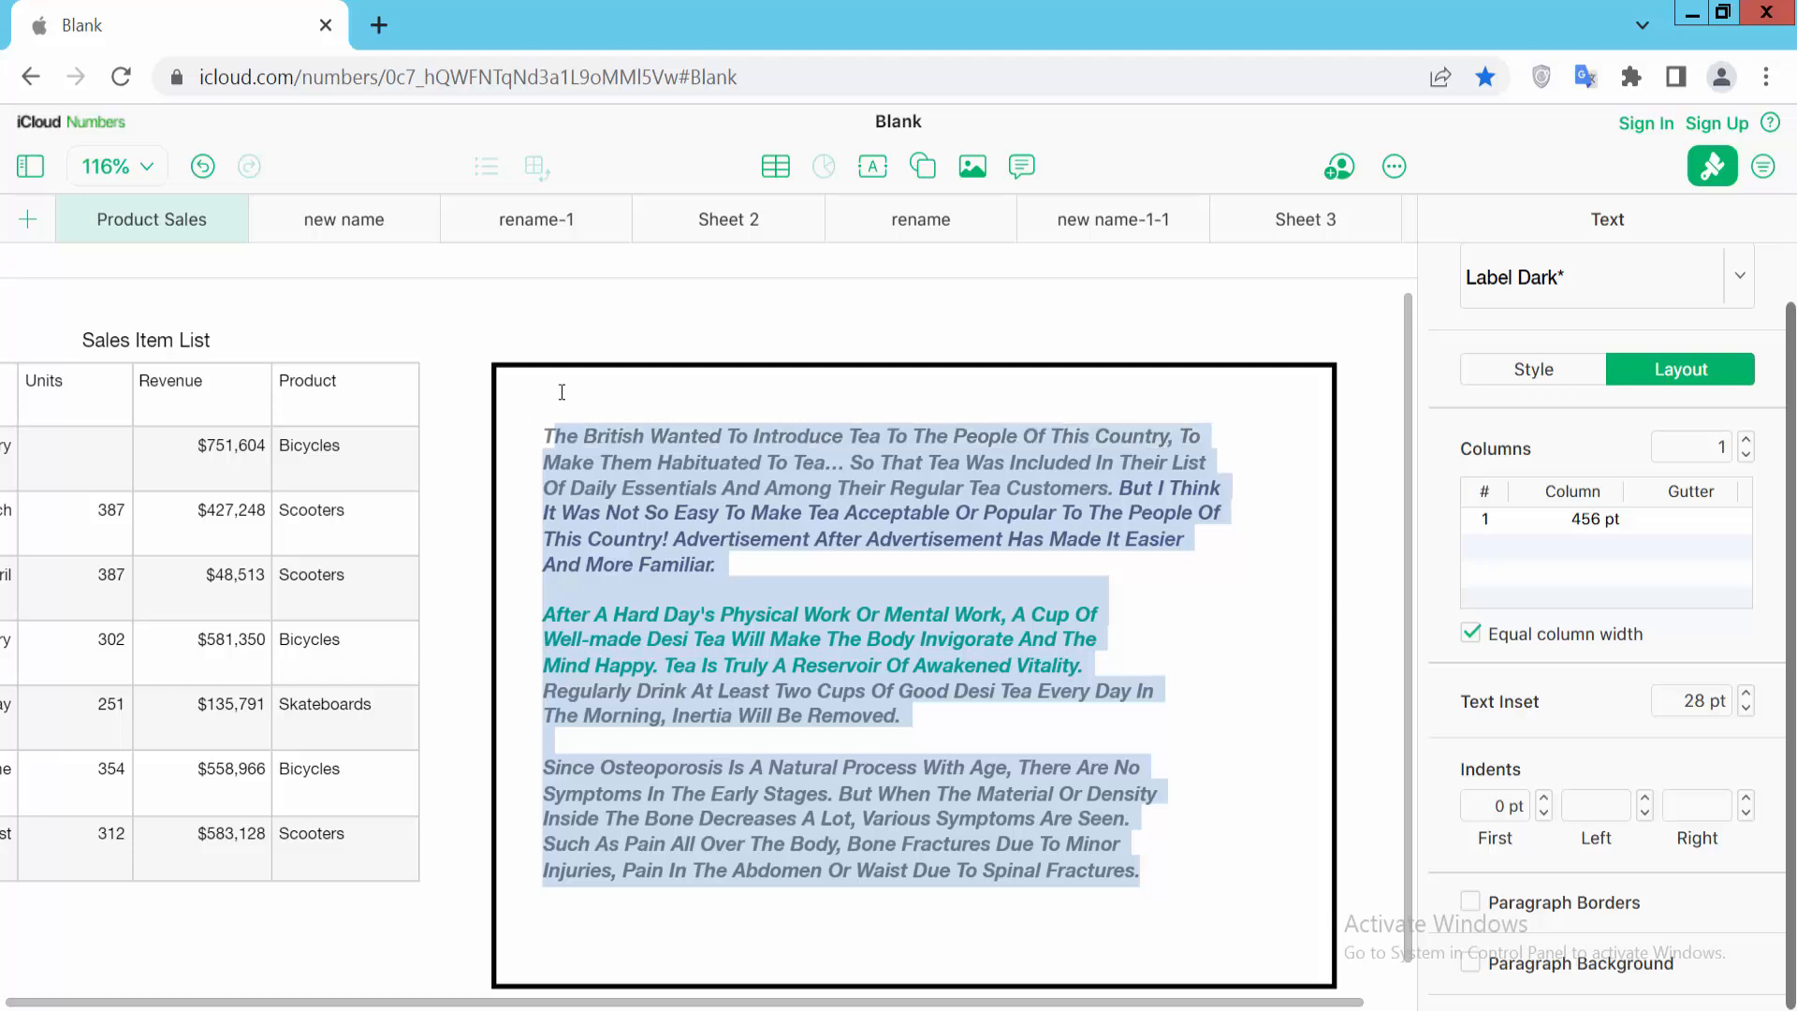
pyautogui.moveTo(1677, 399)
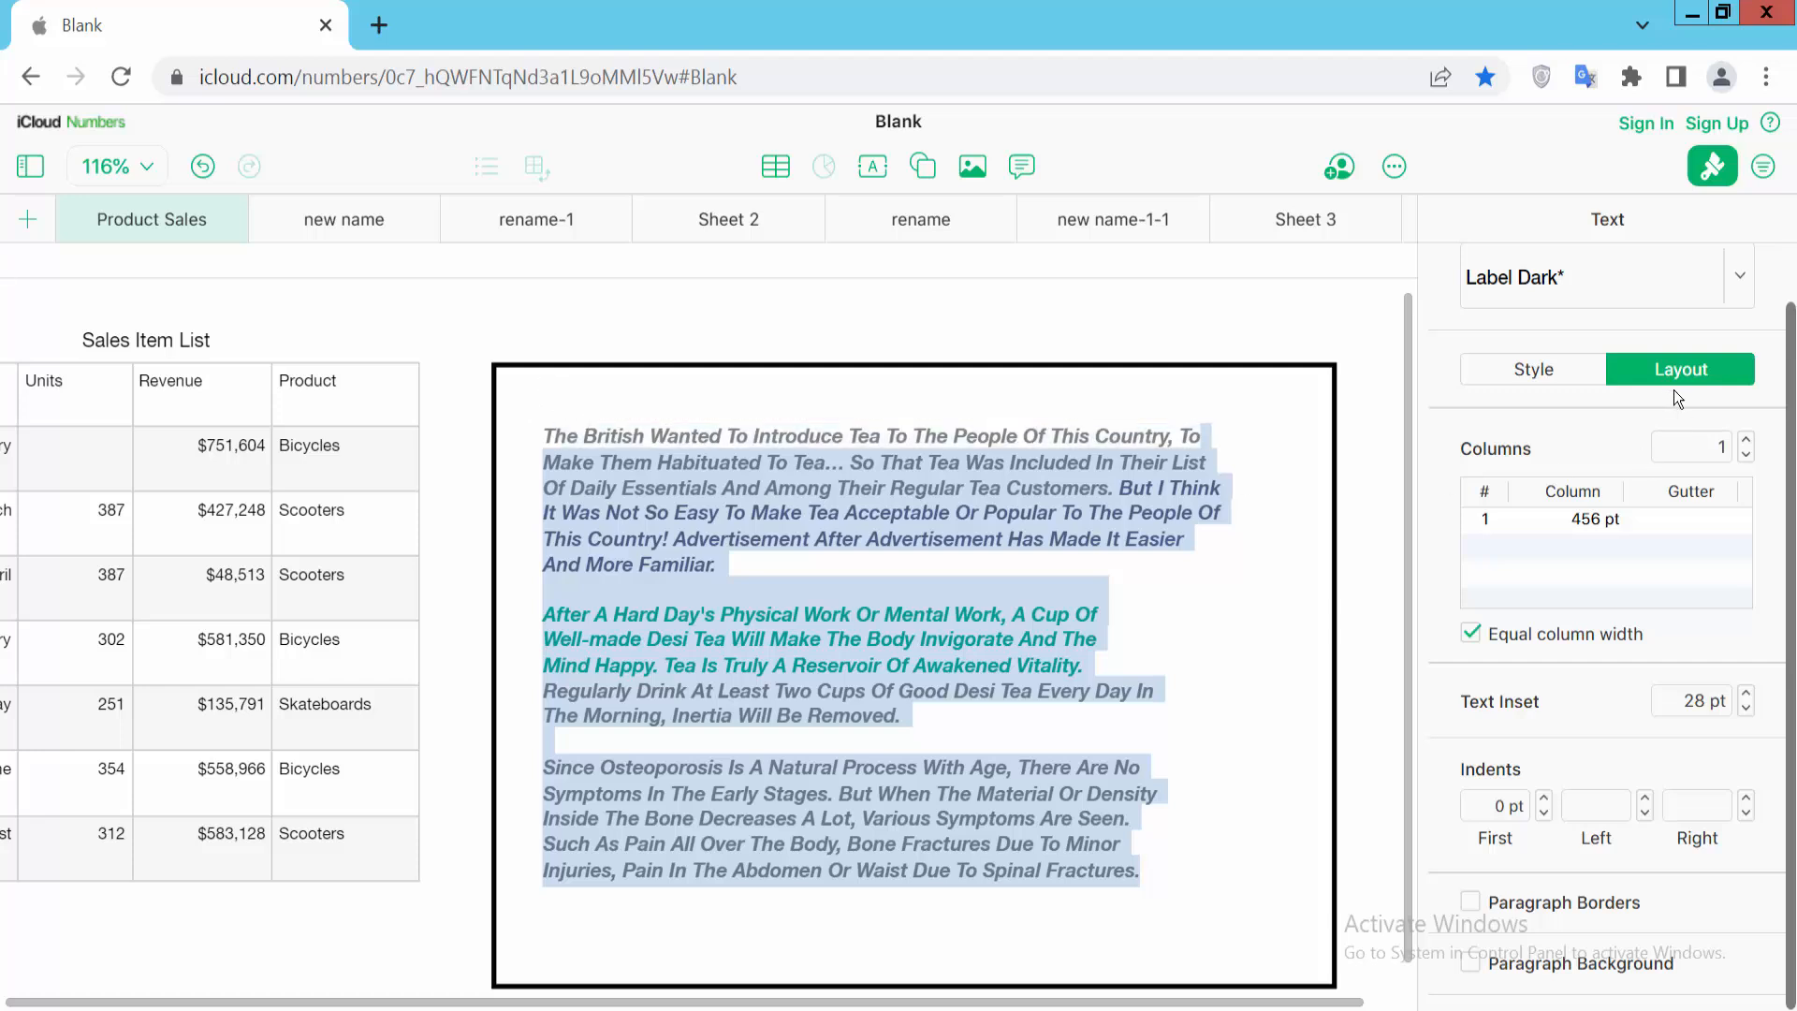
# In Style, right-align all the tea text, then return it to left alignment.
pyautogui.click(1531, 369)
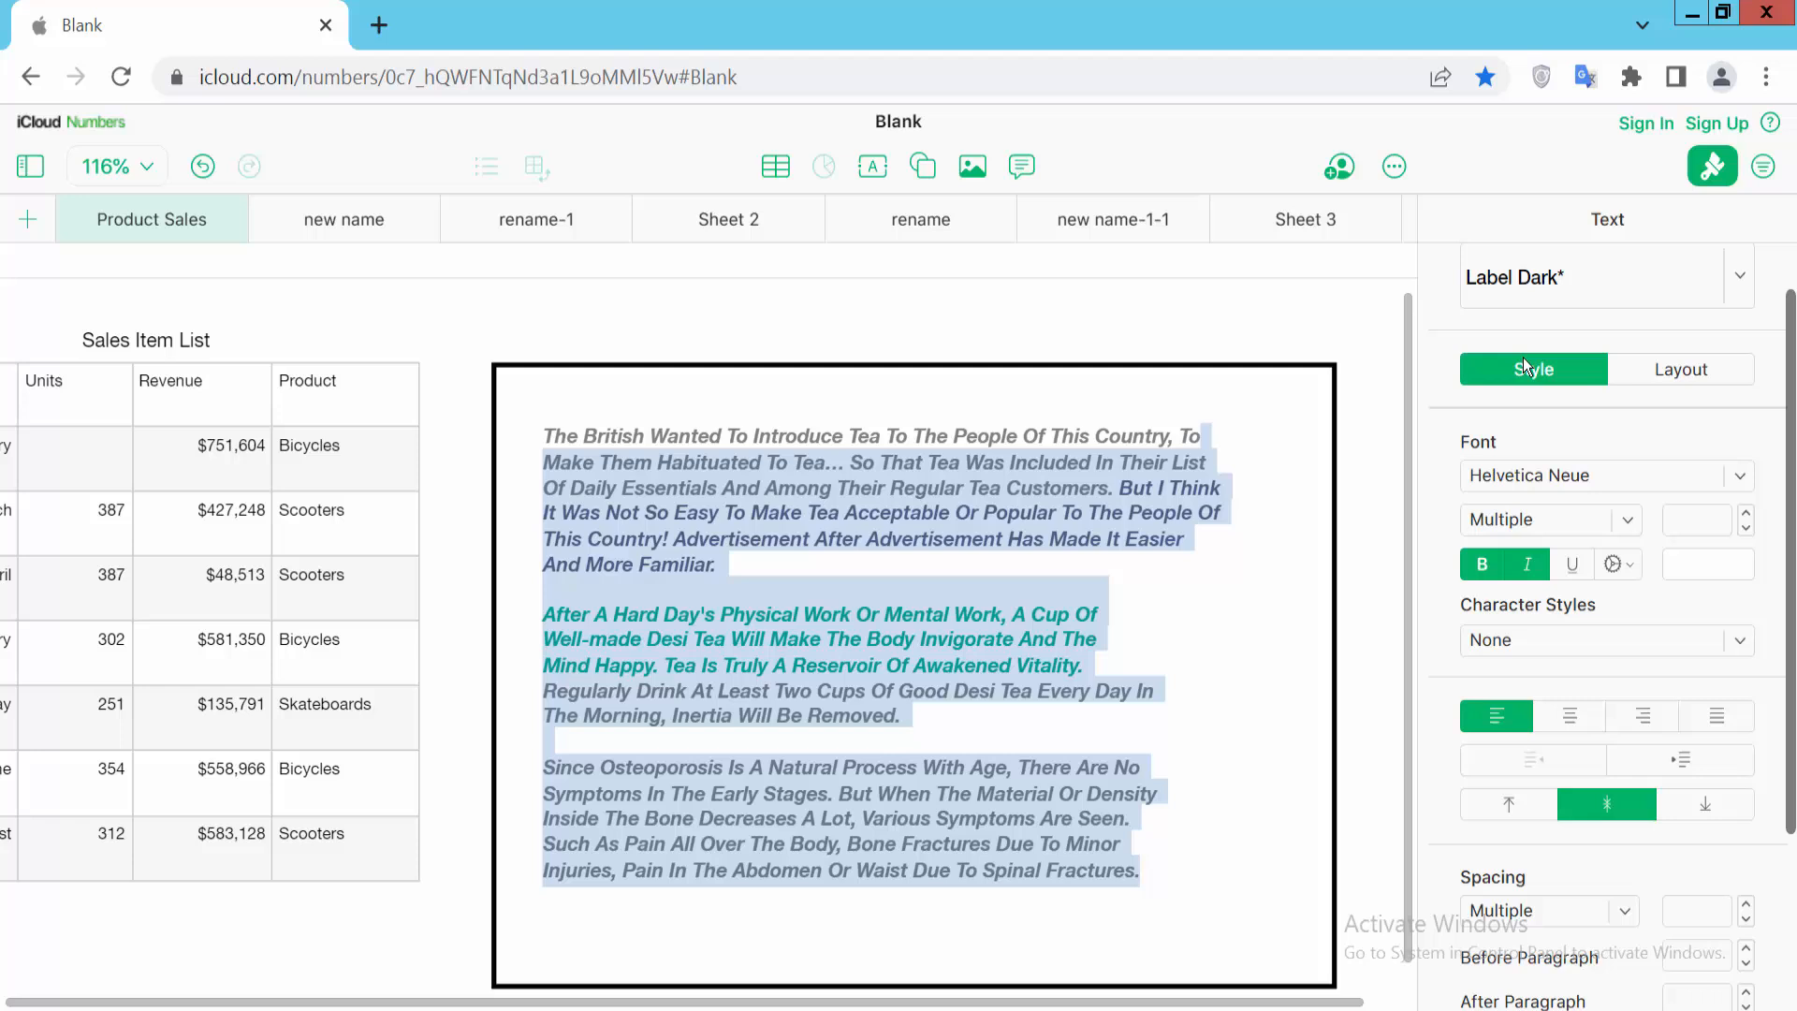
pyautogui.click(1642, 715)
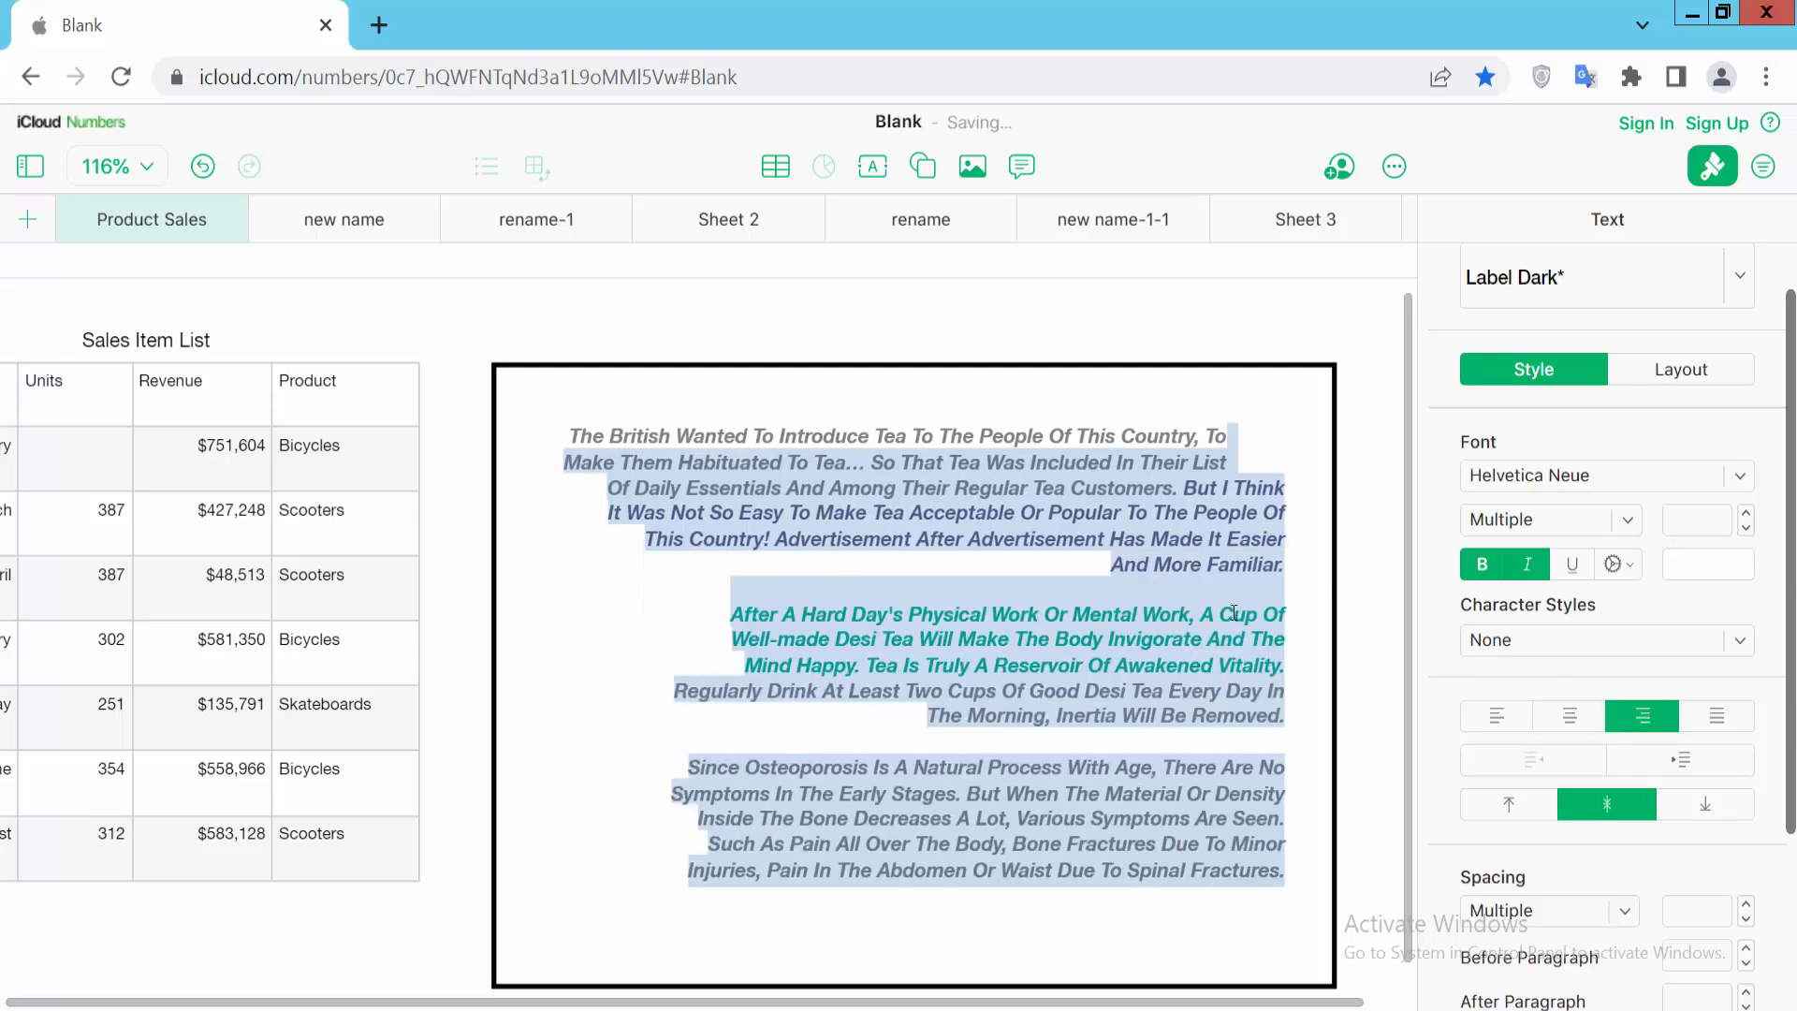
pyautogui.moveTo(1301, 627)
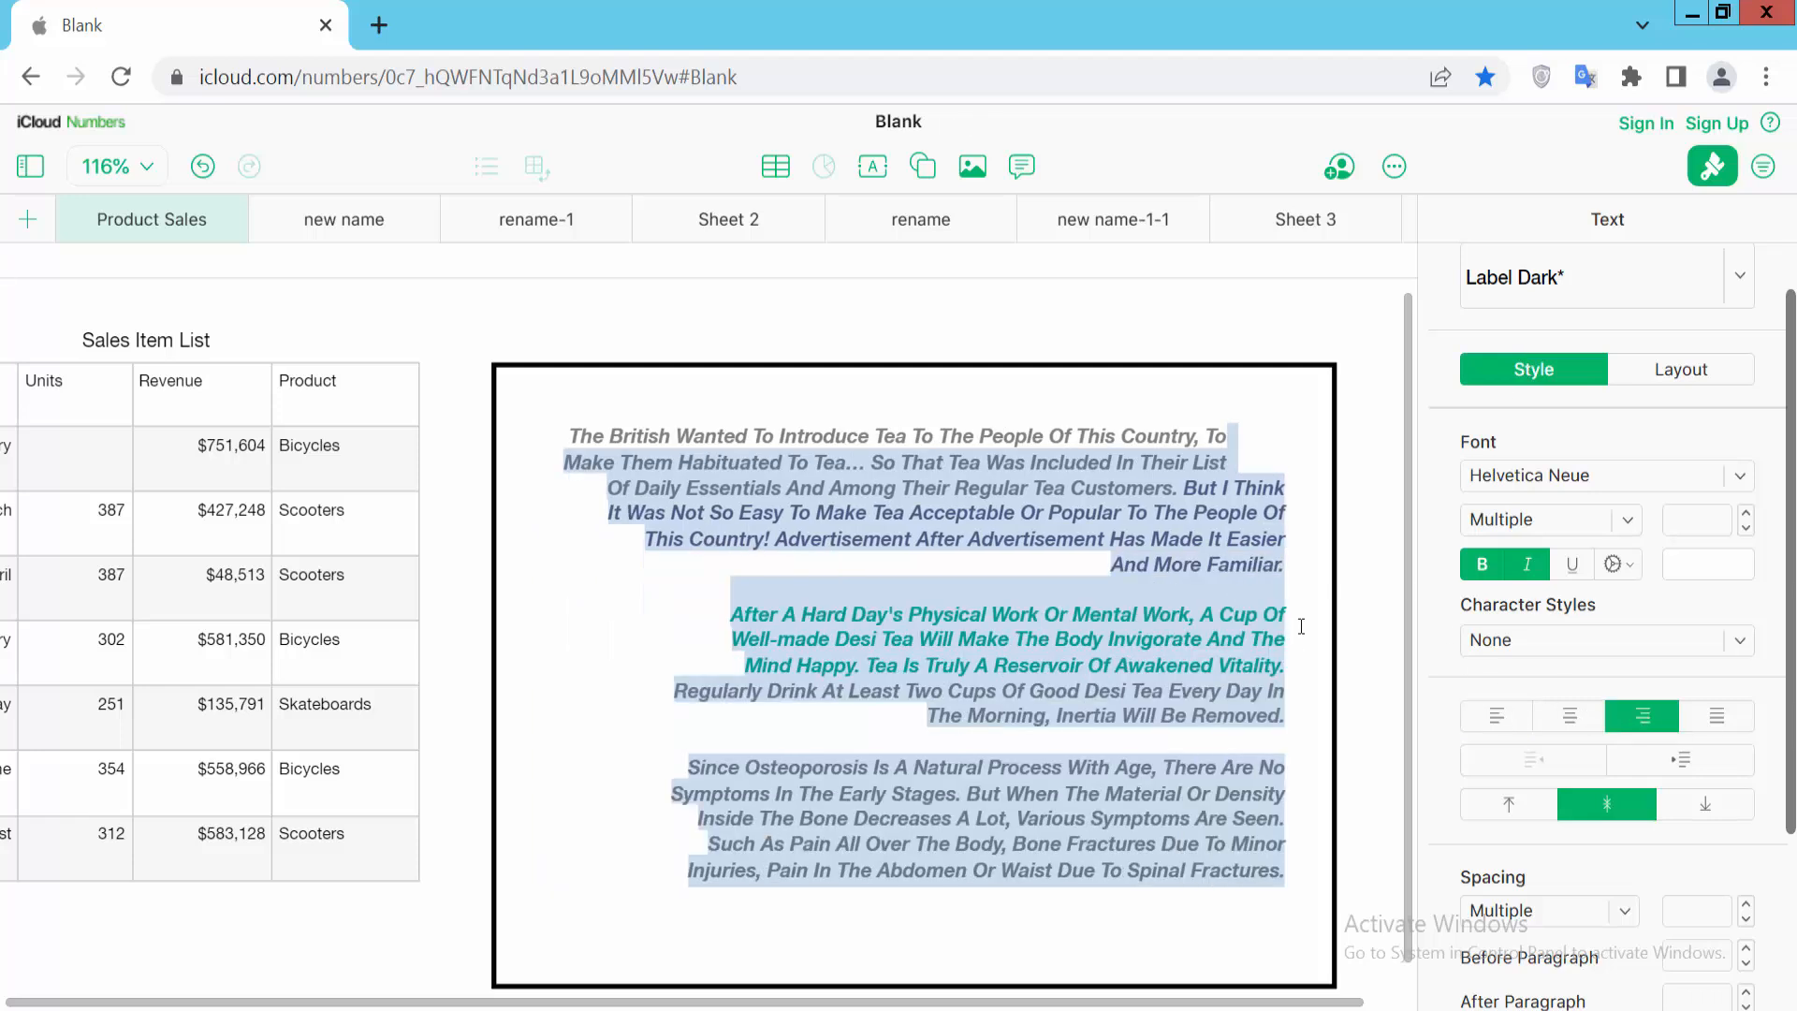
pyautogui.moveTo(1302, 499)
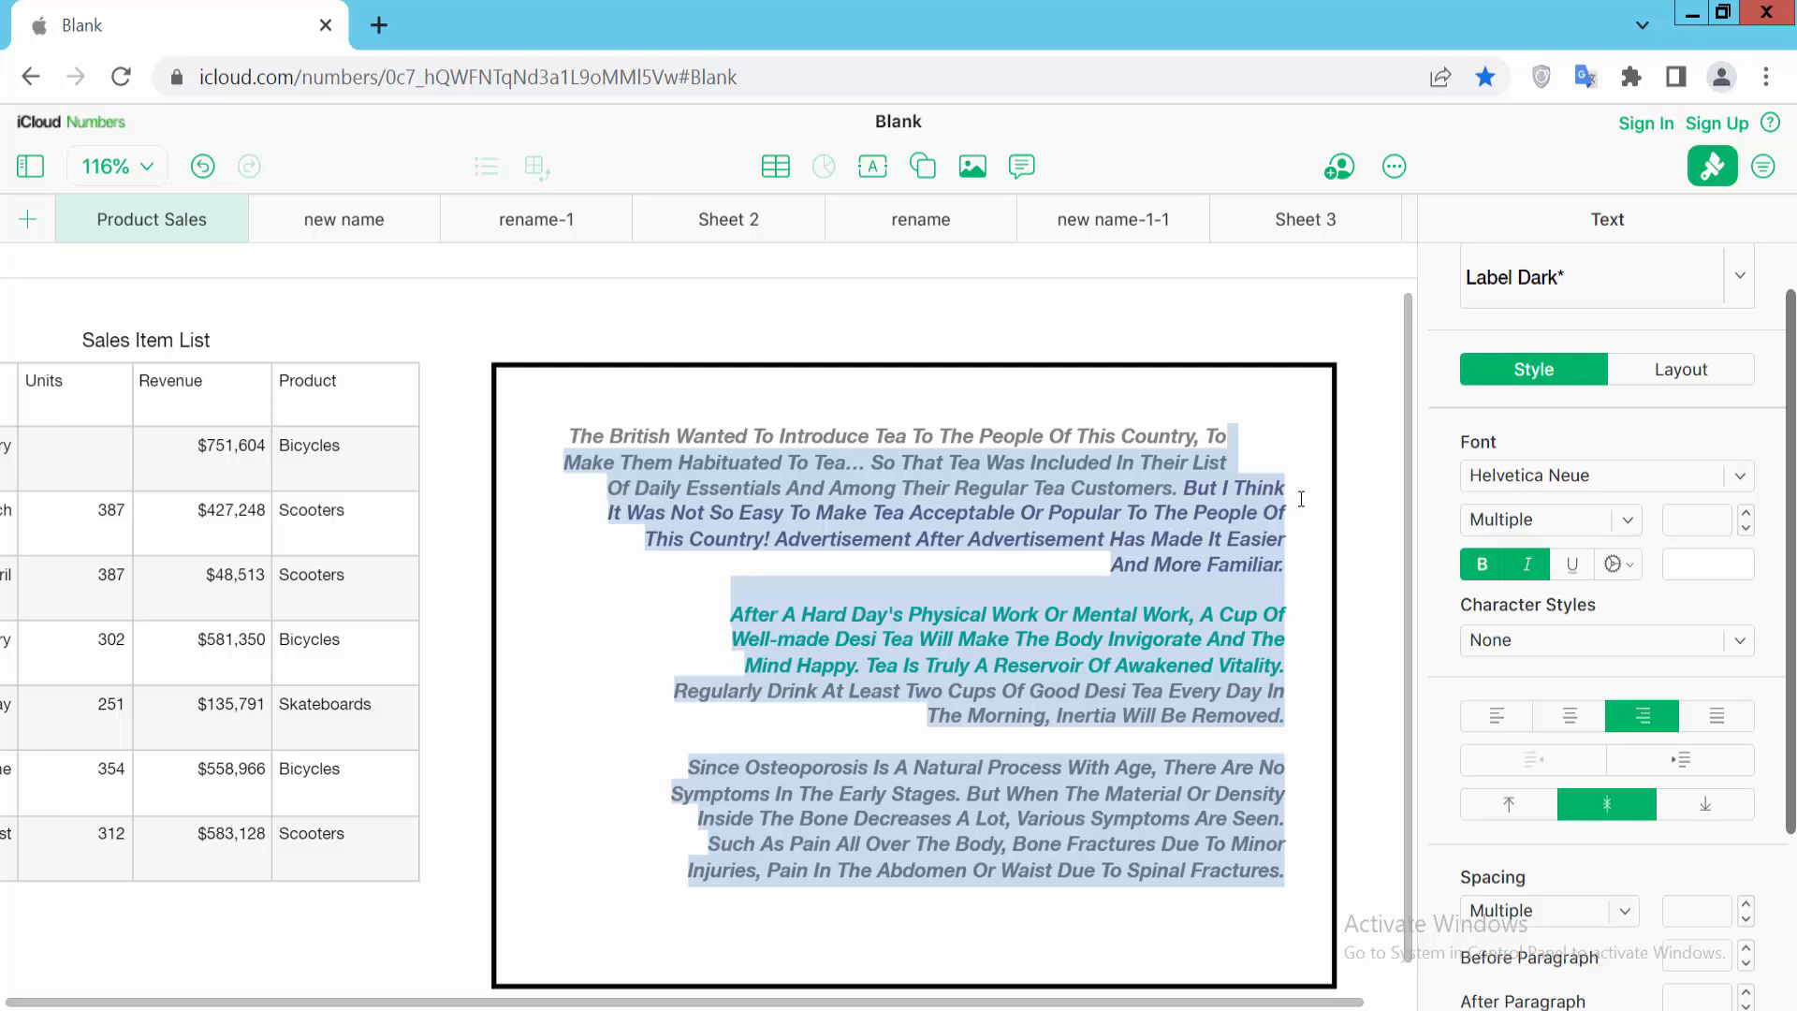
pyautogui.moveTo(1309, 592)
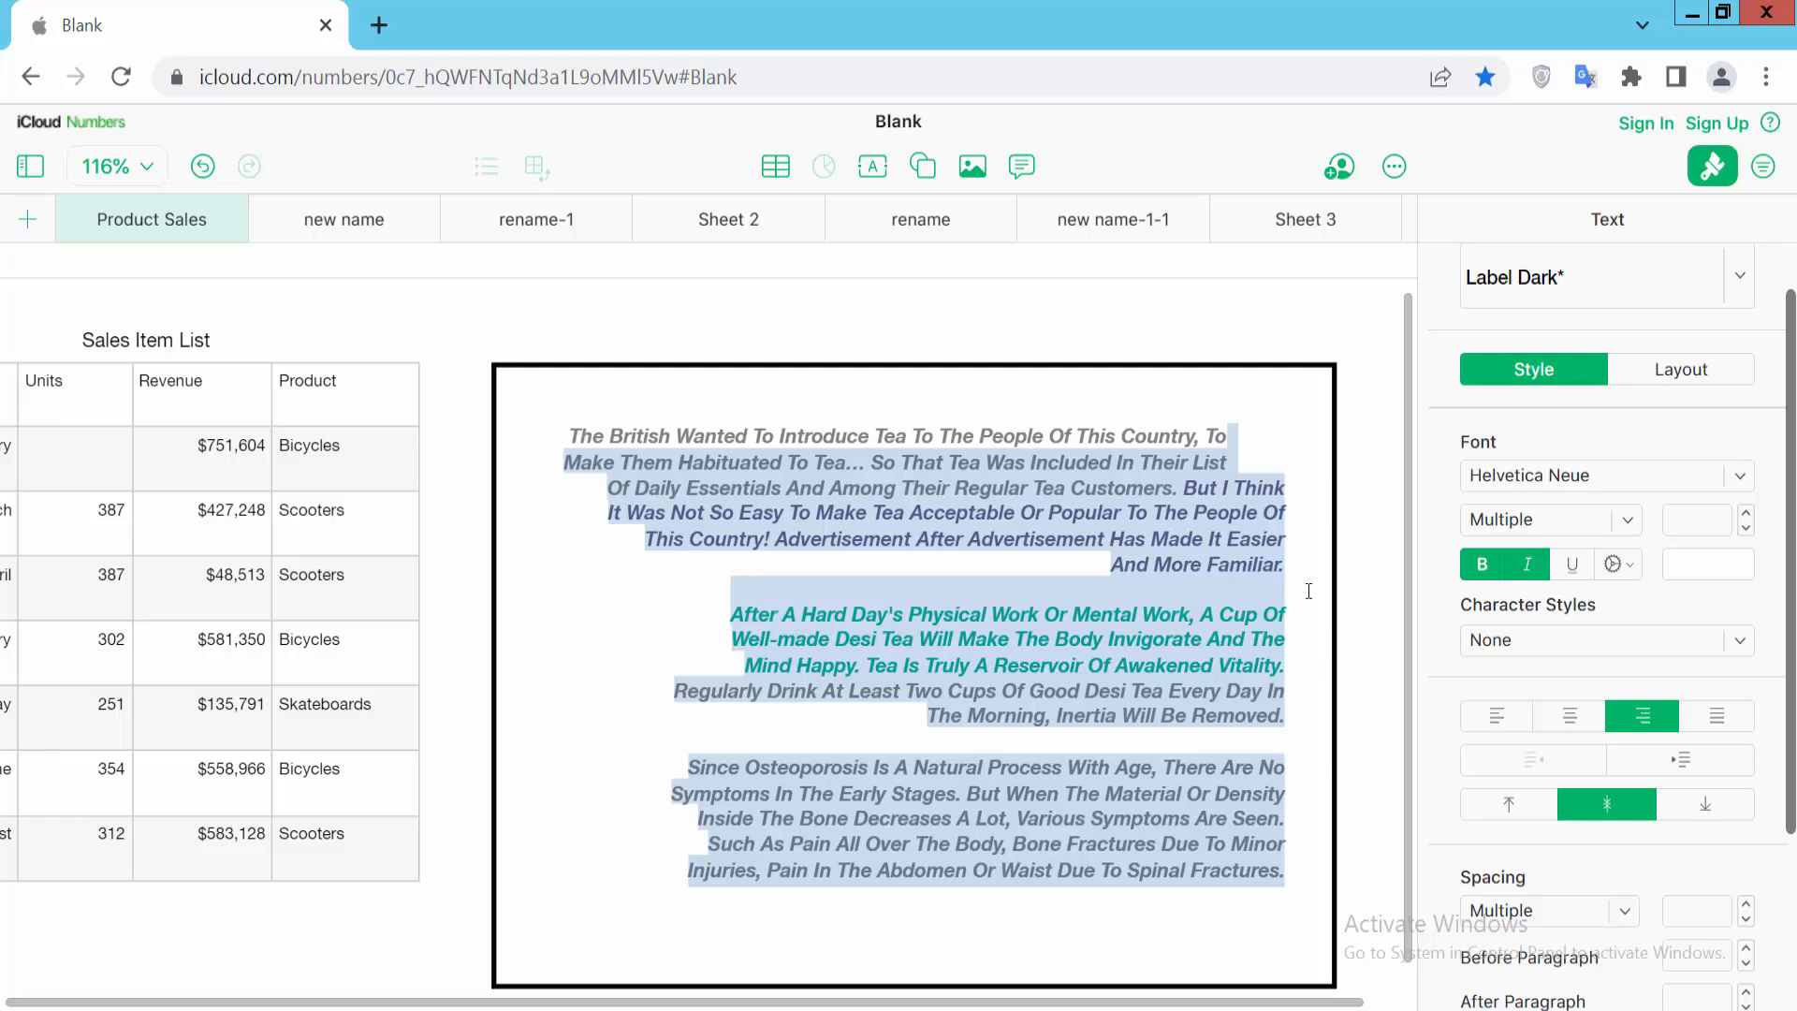
pyautogui.click(1496, 716)
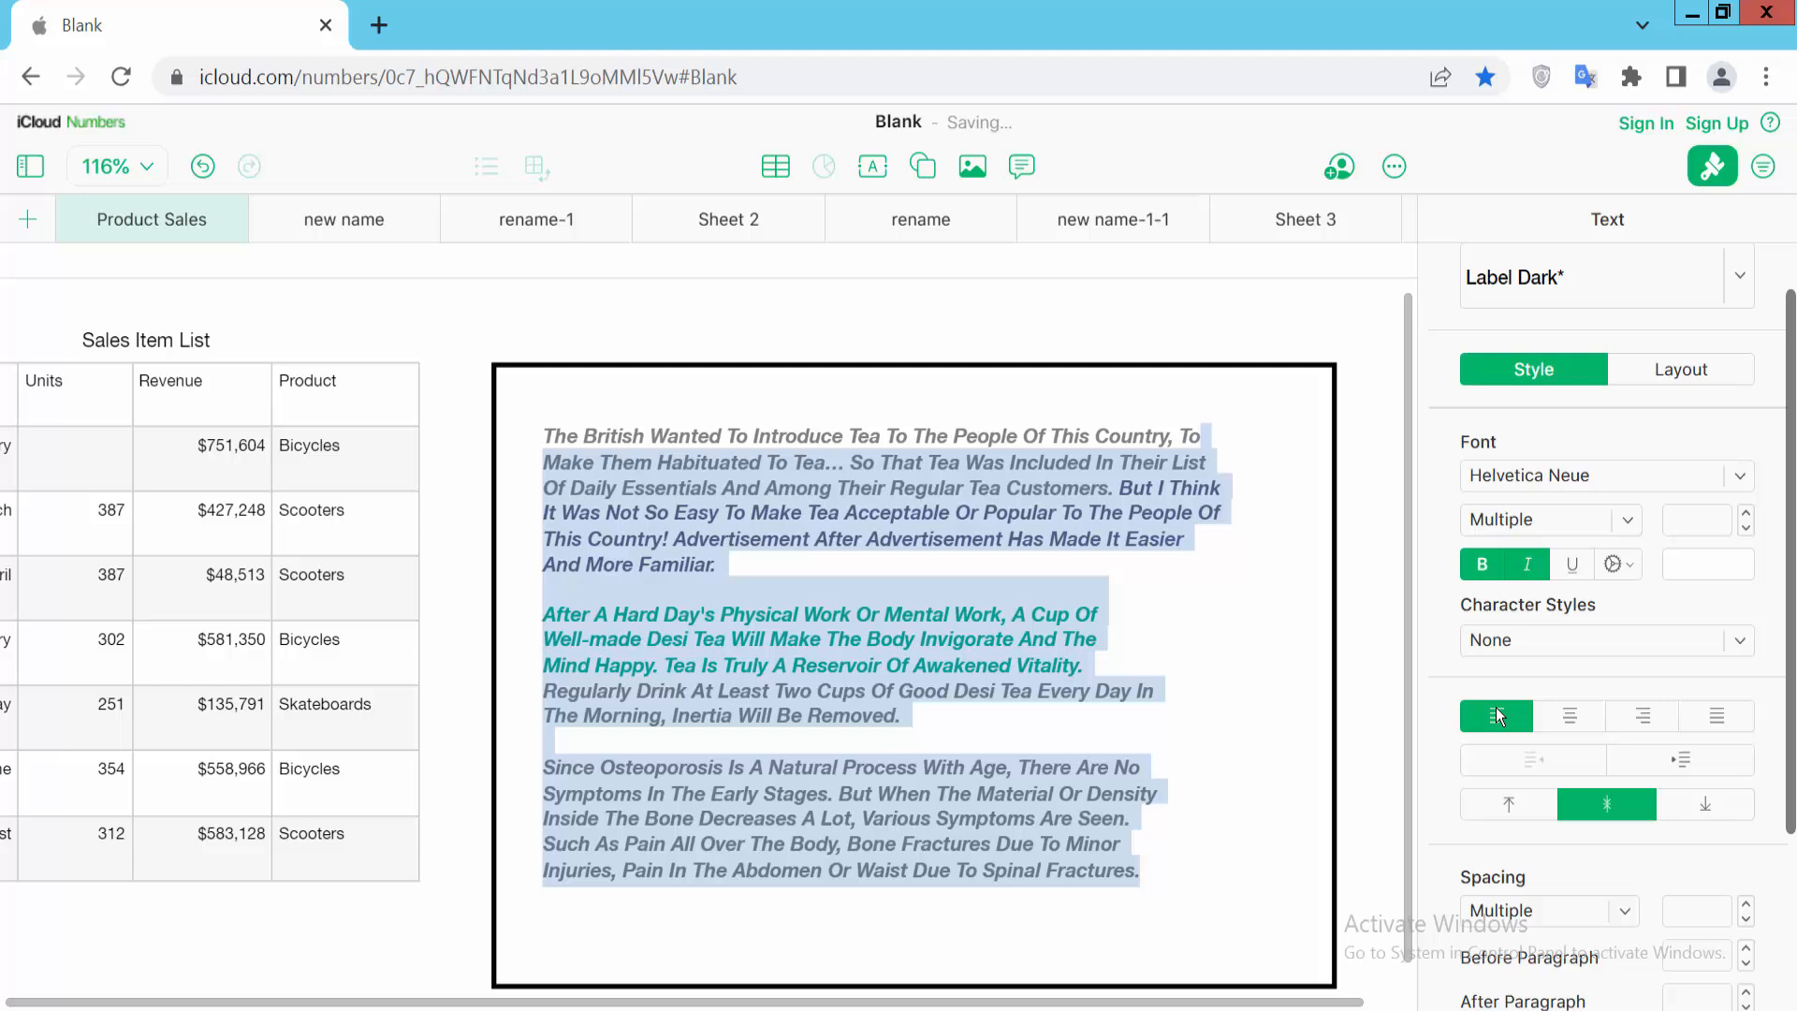
pyautogui.click(1495, 715)
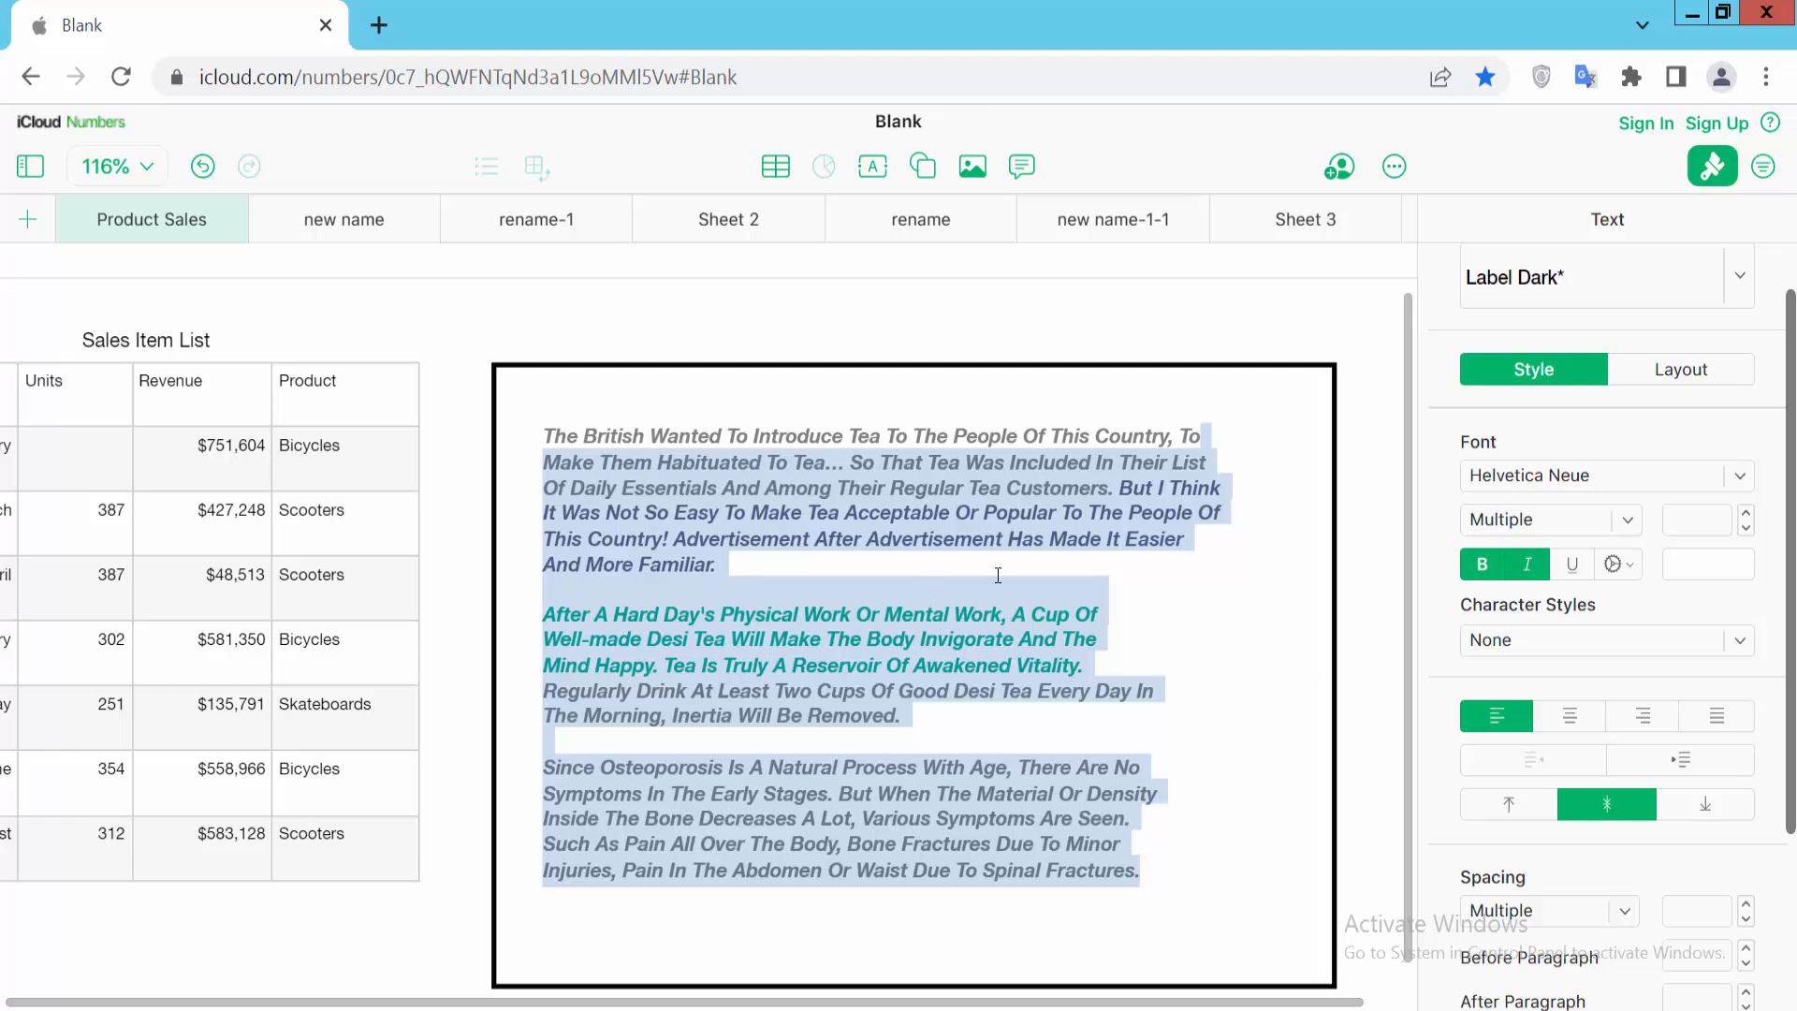